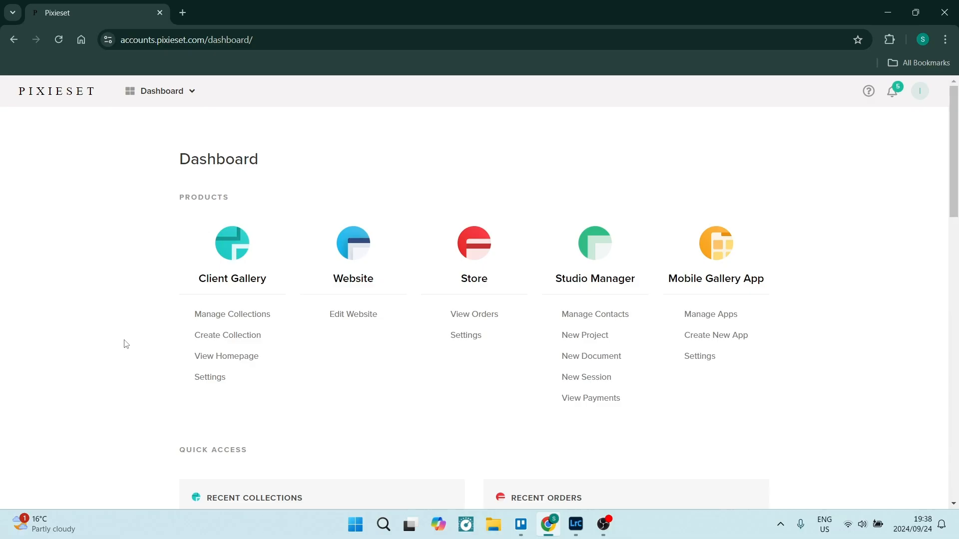
mouse_move(101, 293)
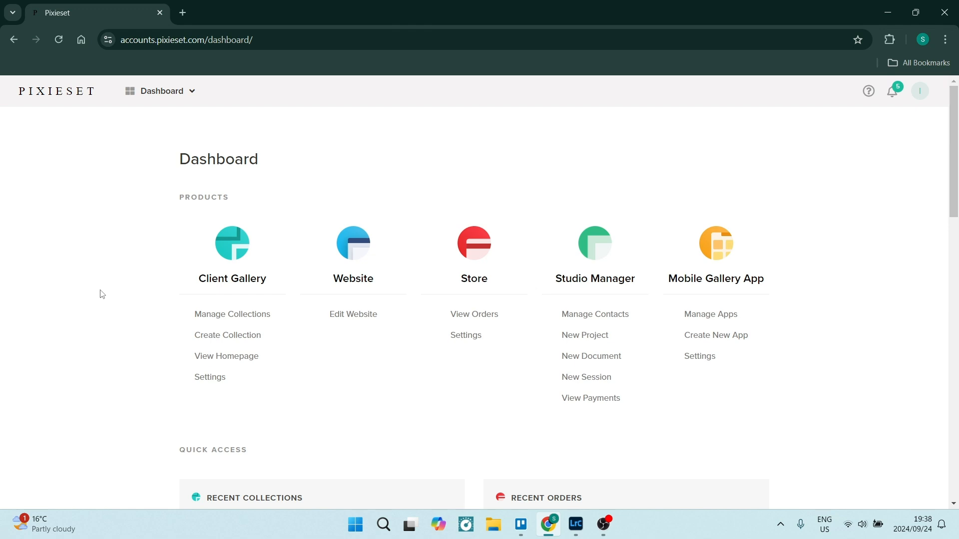
mouse_move(280, 300)
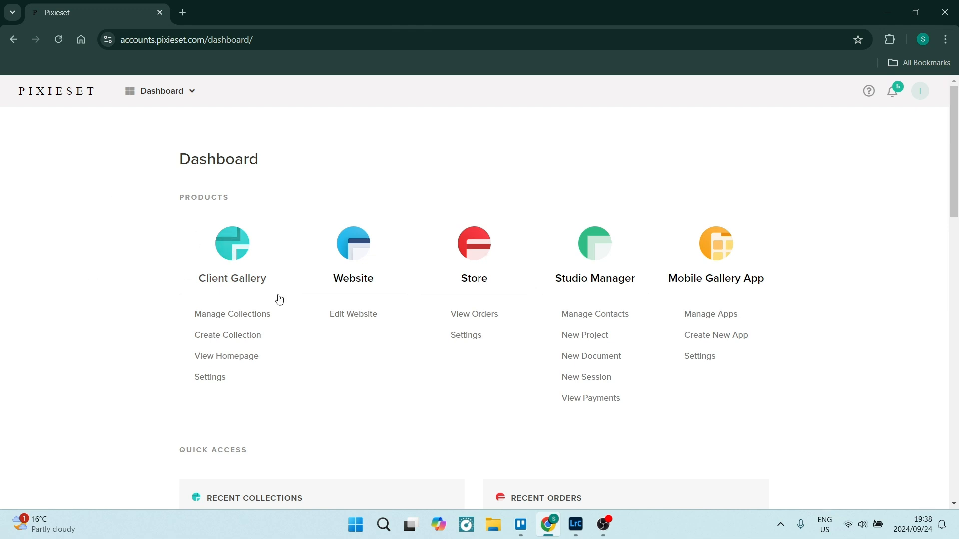
Step: Open the Client Gallery collections page from the Pixieset Dashboard
left_click(231, 242)
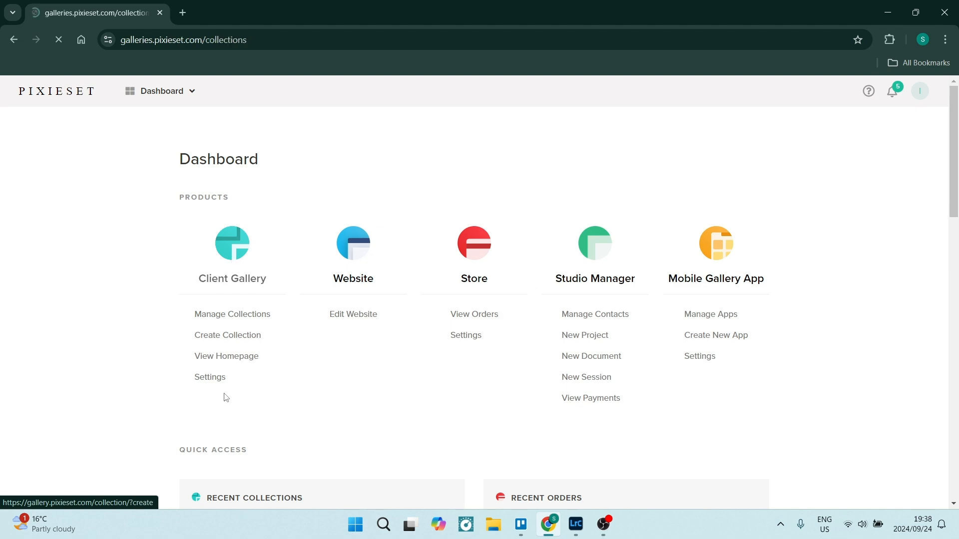
left_click(231, 314)
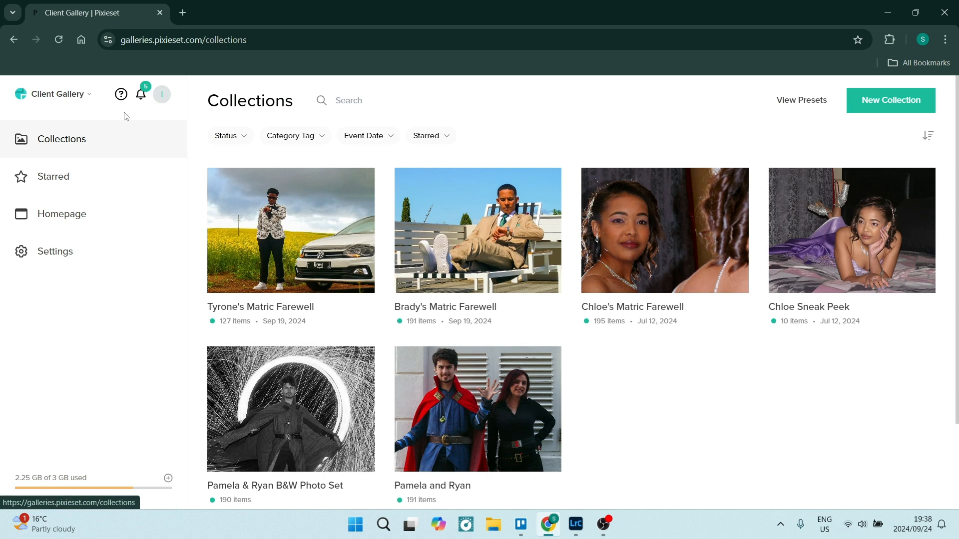
Step: Show the Client Gallery settings' Integrations section with the Lightroom Plugin download
left_click(54, 251)
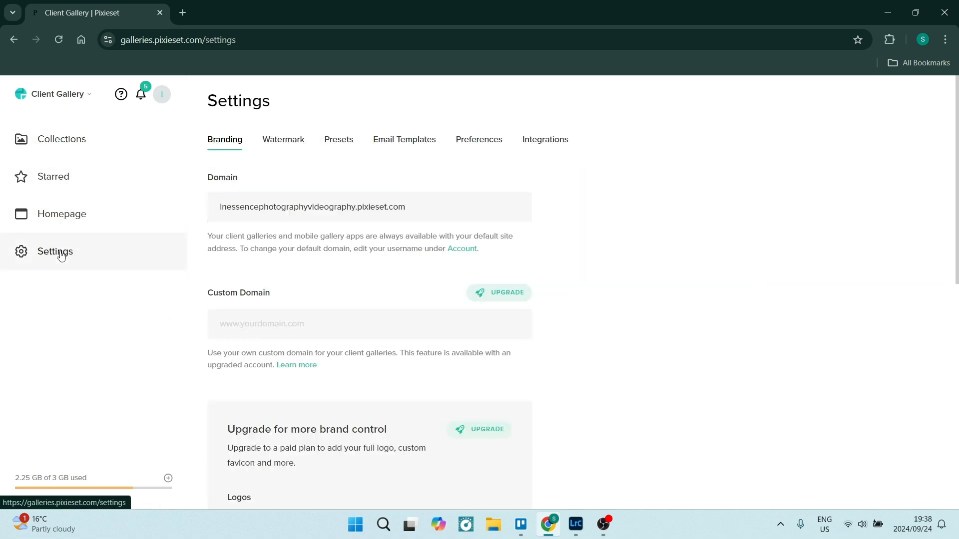
mouse_move(235, 166)
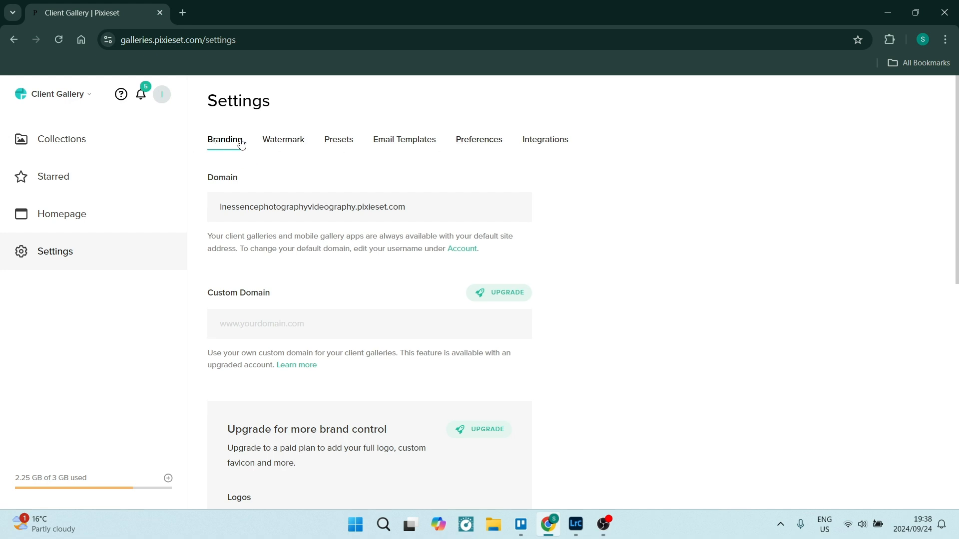
left_click(545, 140)
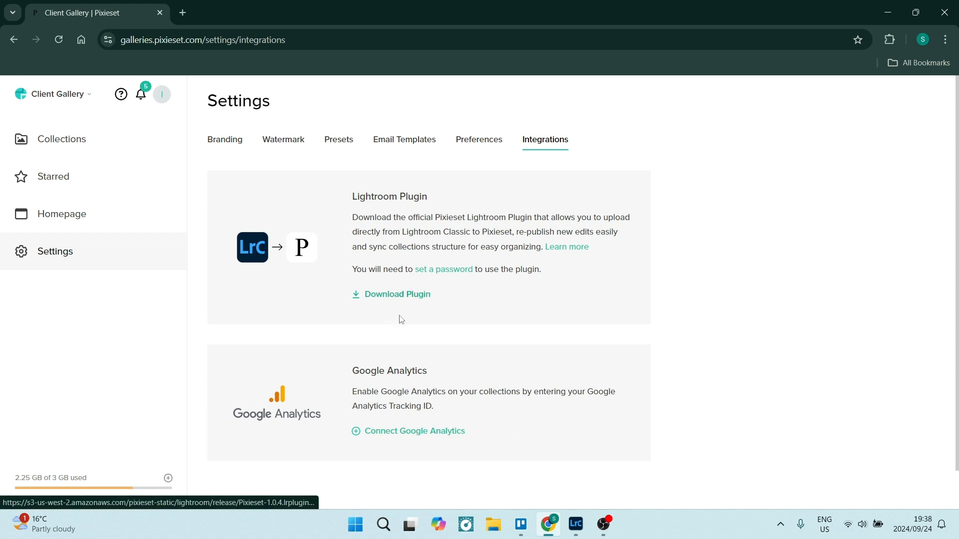
mouse_move(385, 313)
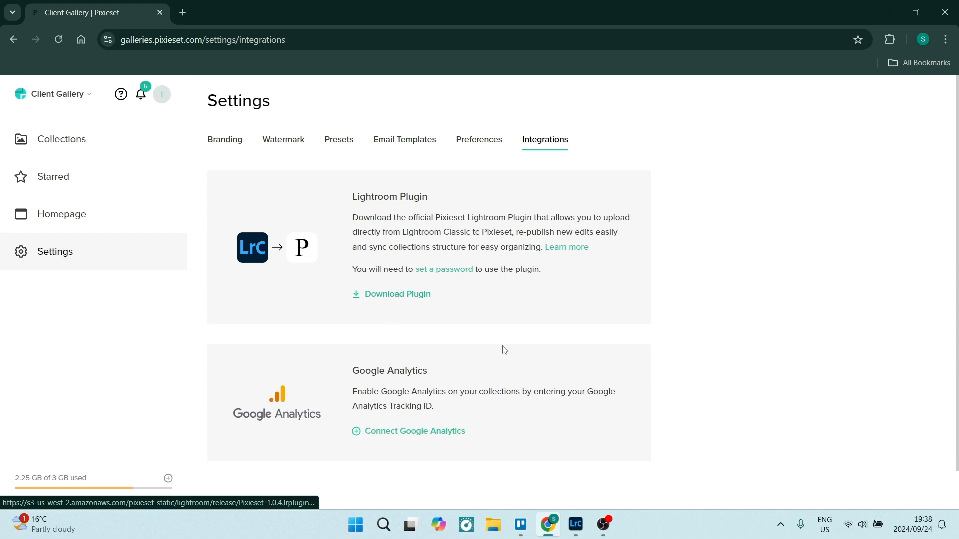
mouse_move(604, 194)
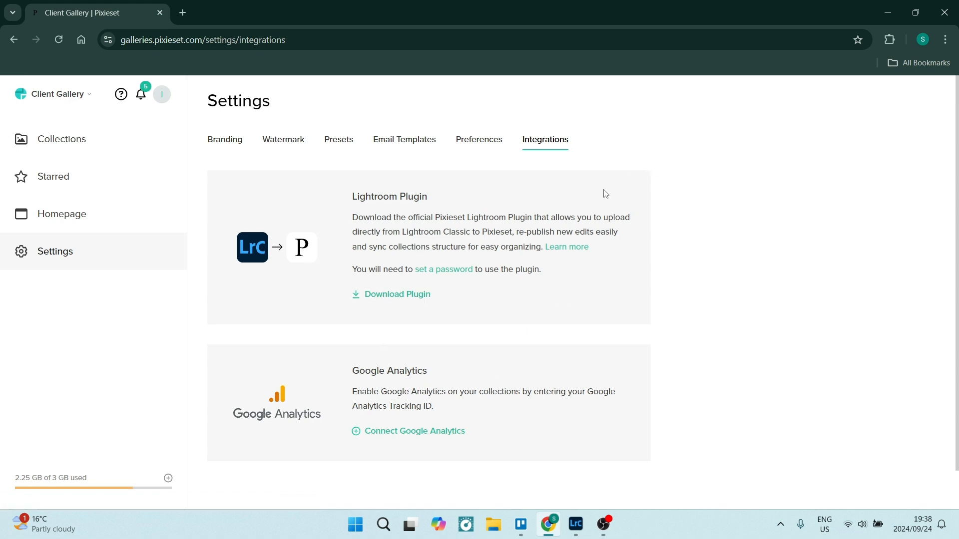
mouse_move(396, 293)
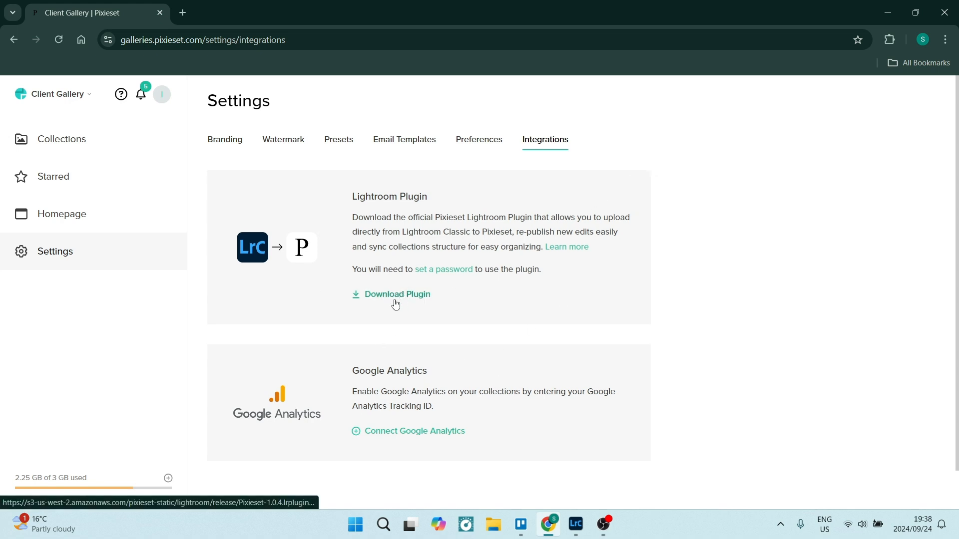
mouse_move(462, 250)
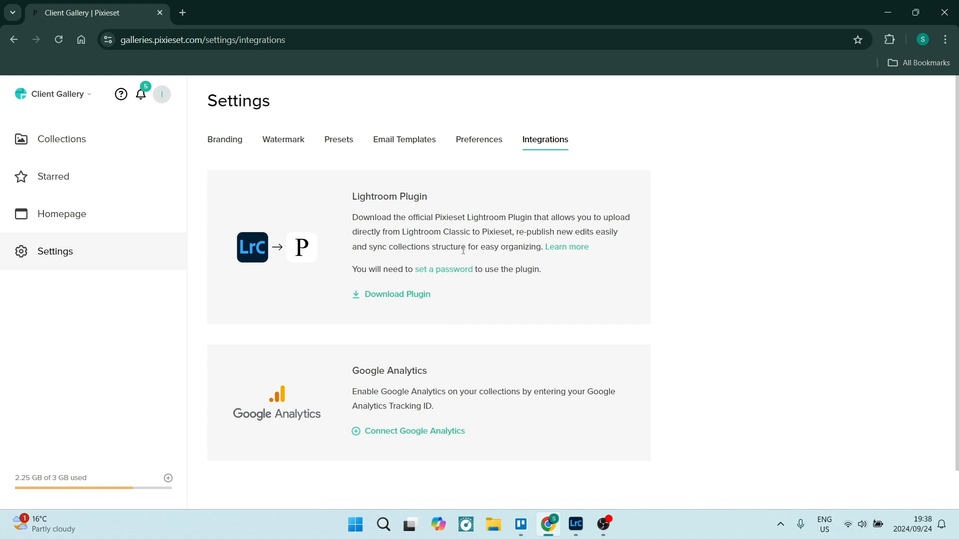
mouse_move(753, 226)
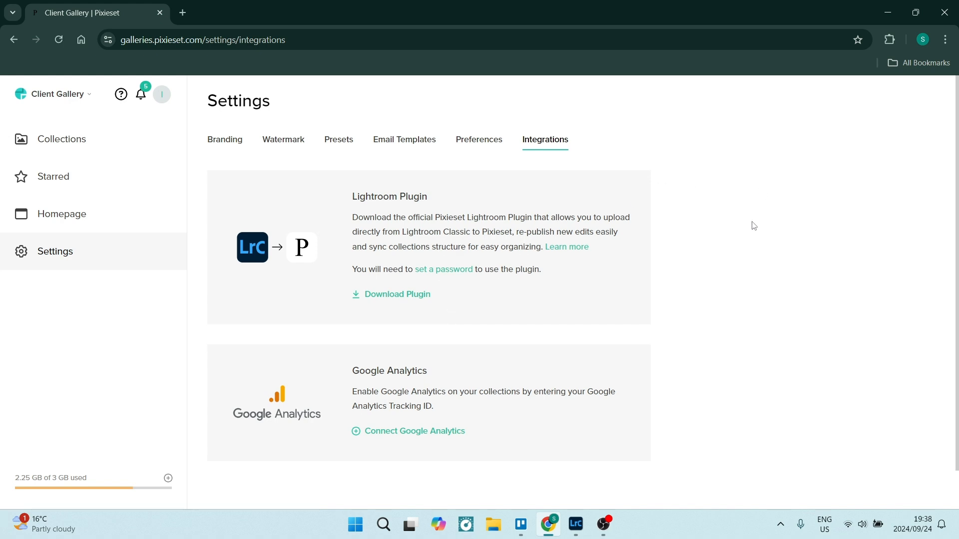
mouse_move(944, 39)
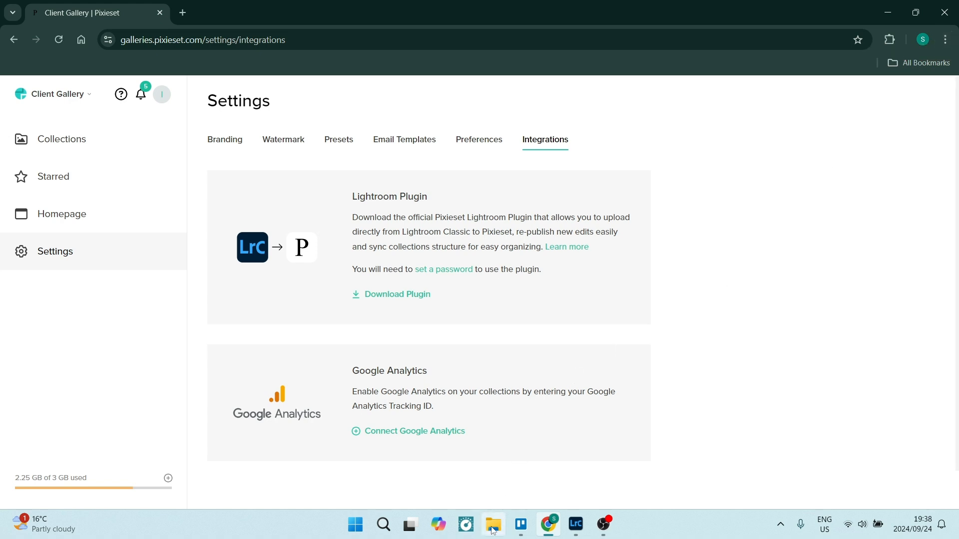
left_click(492, 525)
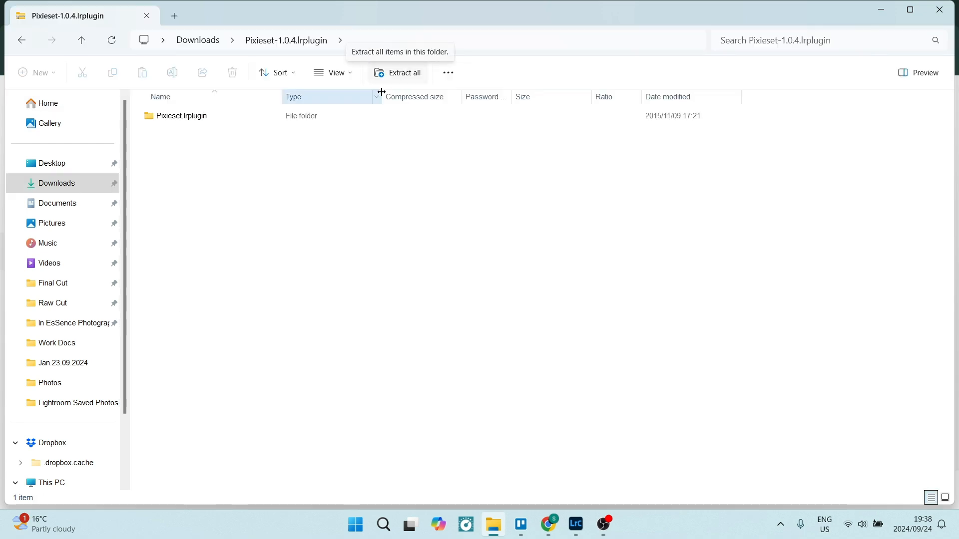
mouse_move(219, 181)
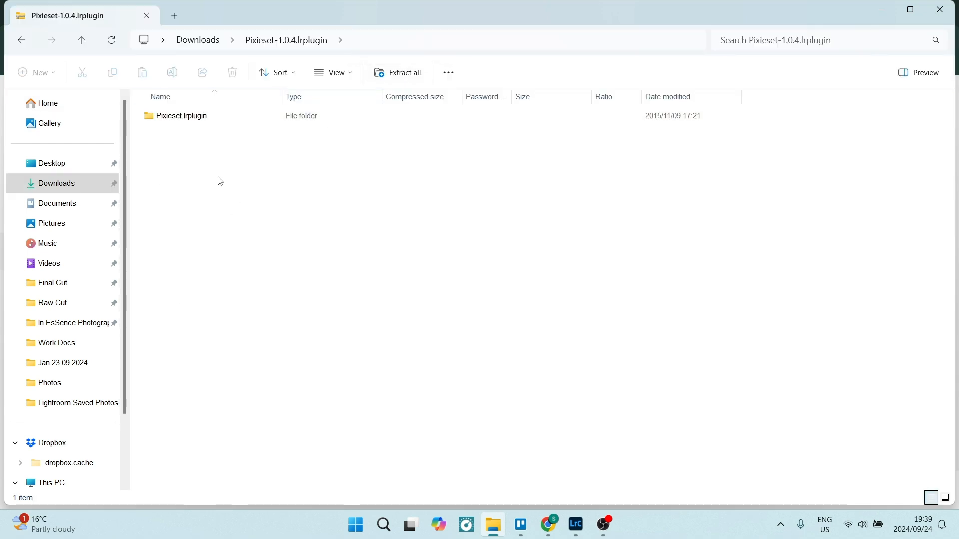
left_click(181, 116)
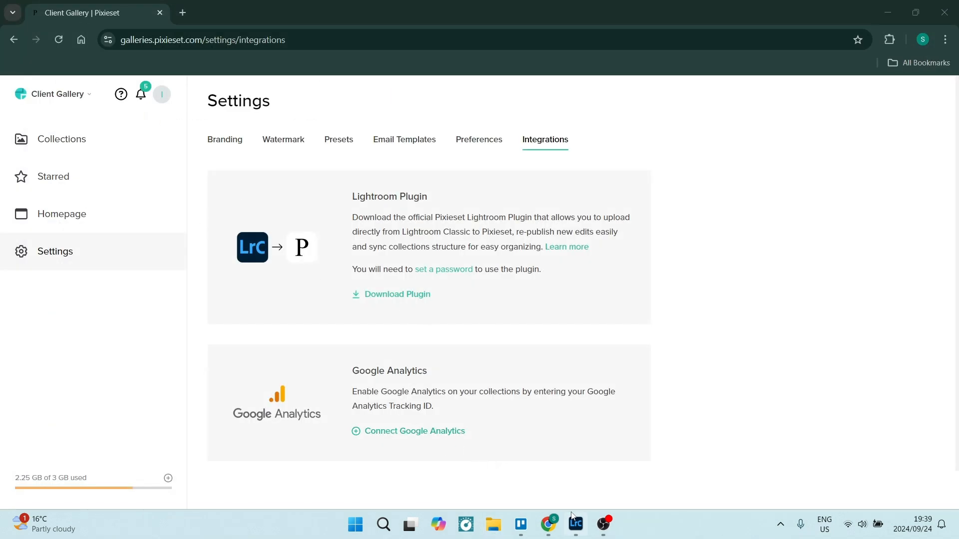
Step: Switch to Lightroom Classic's Library showing the Pixie Set Collection's five photos
left_click(575, 524)
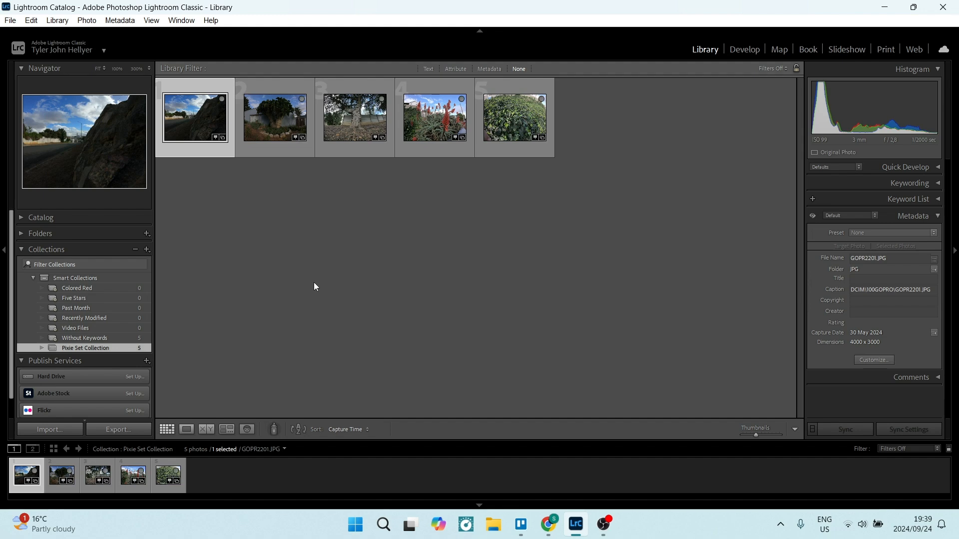
mouse_move(275, 247)
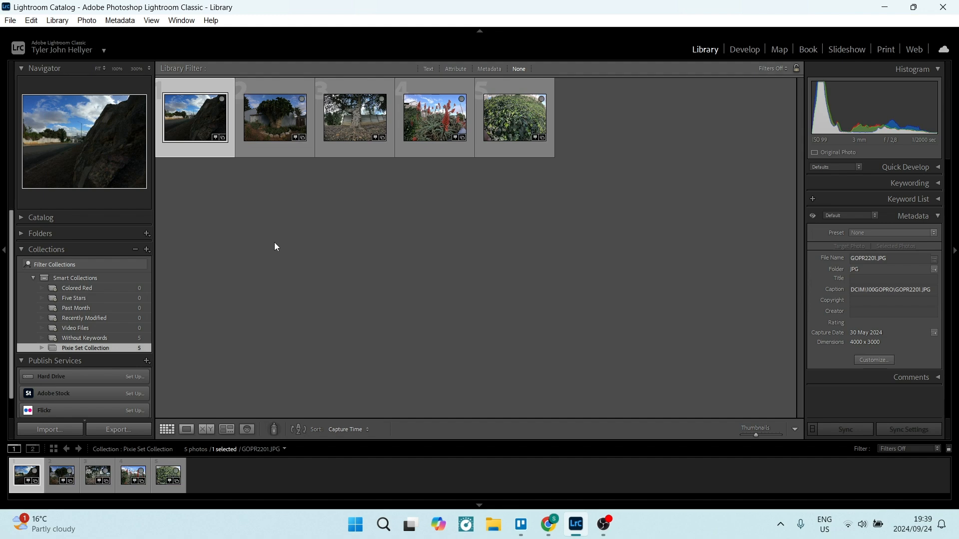
mouse_move(208, 223)
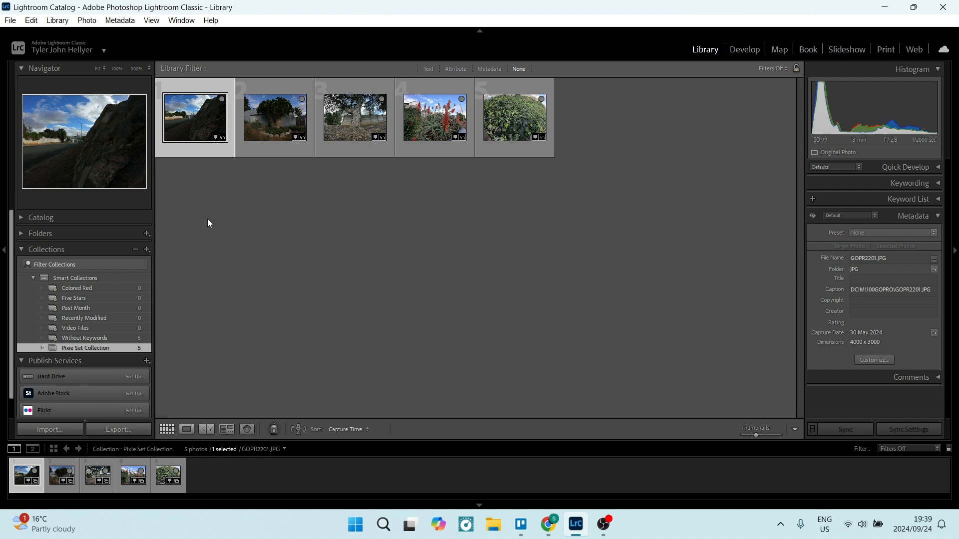
mouse_move(86, 348)
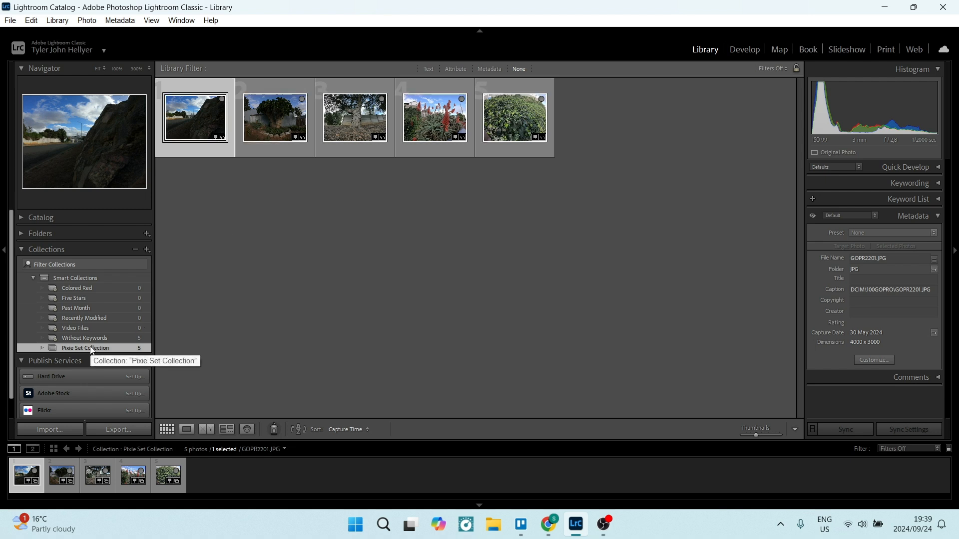
mouse_move(255, 284)
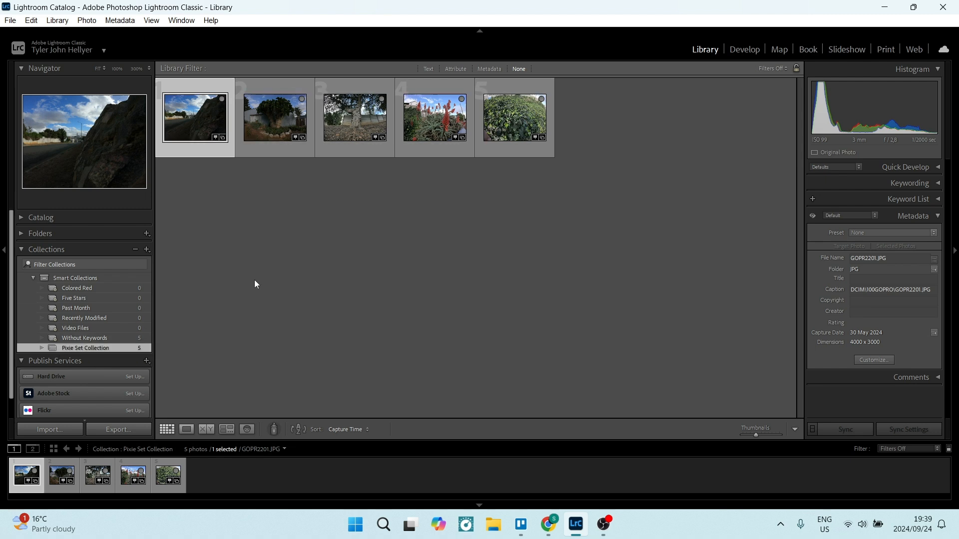
mouse_move(265, 276)
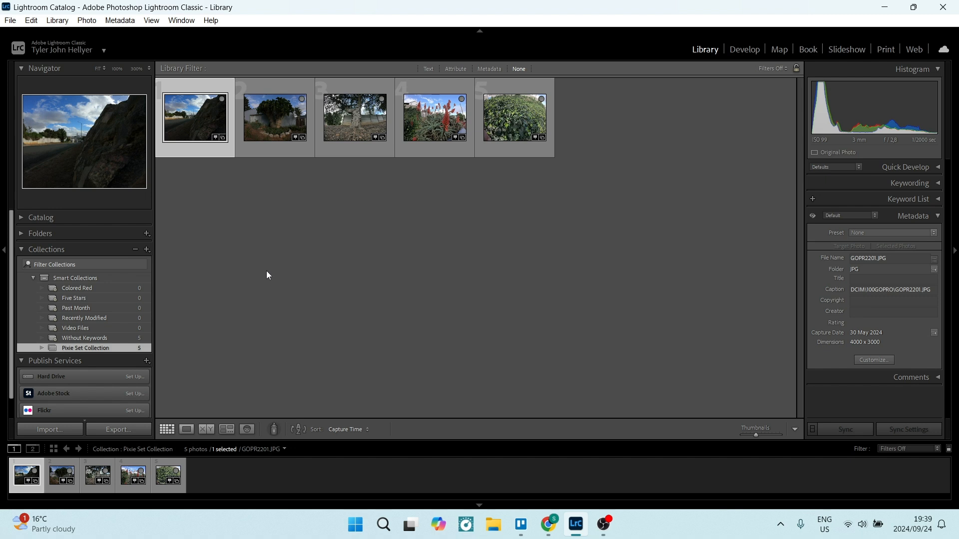
mouse_move(231, 279)
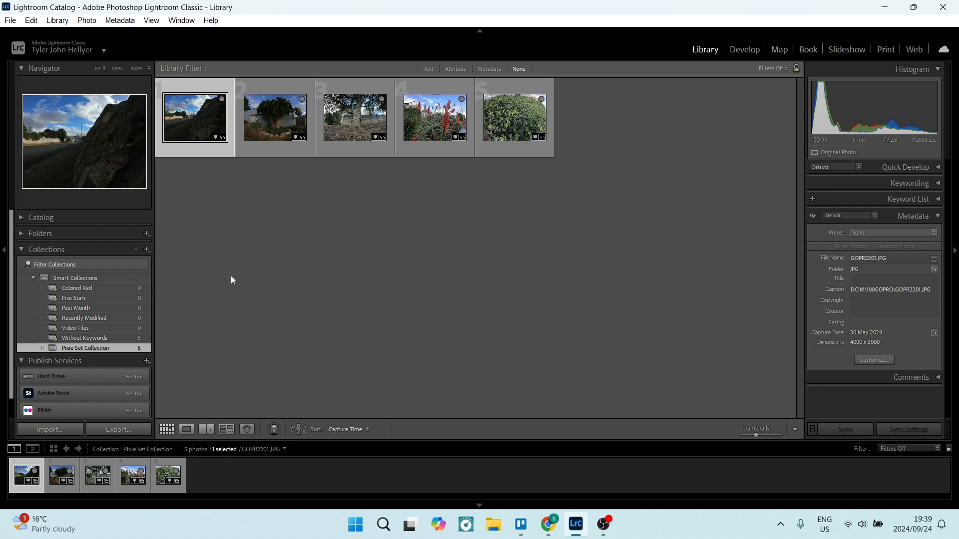
mouse_move(75, 351)
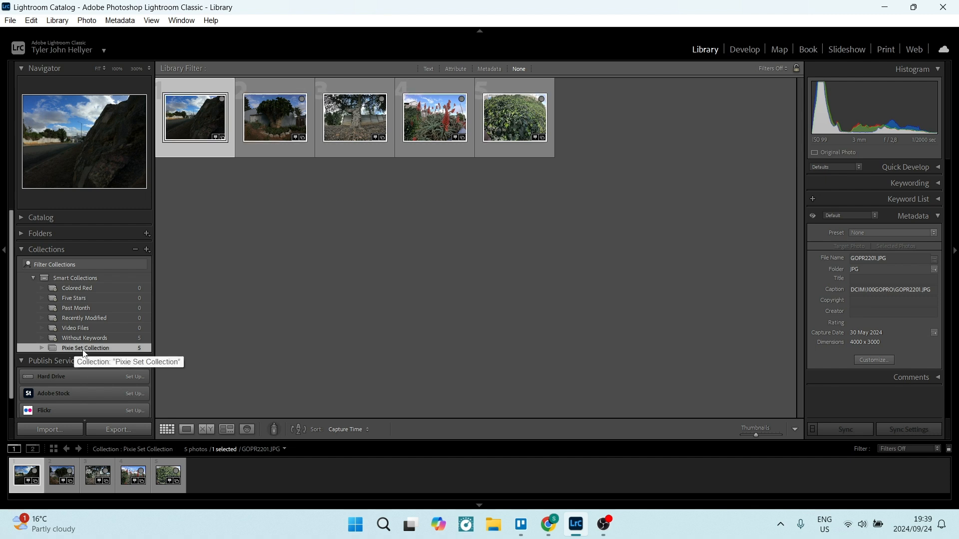
mouse_move(80, 329)
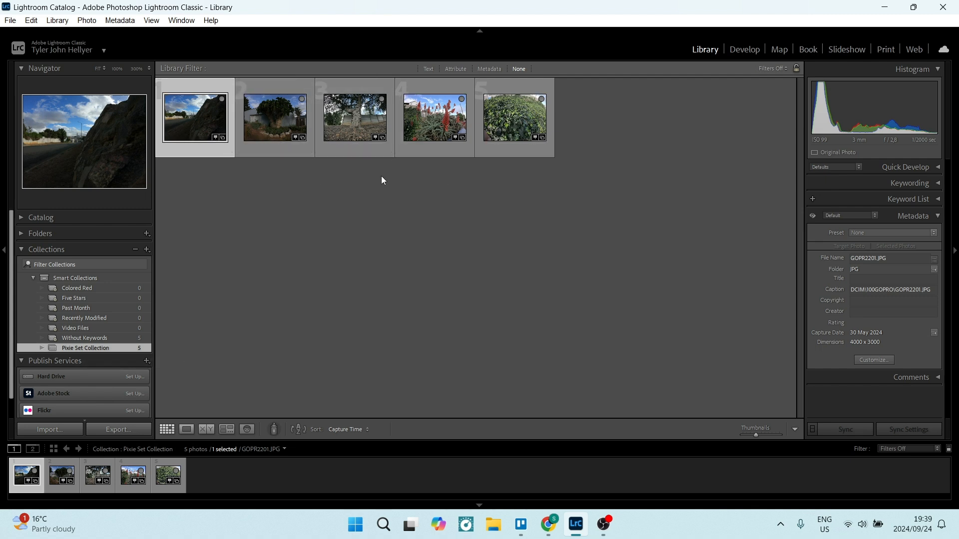
mouse_move(272, 276)
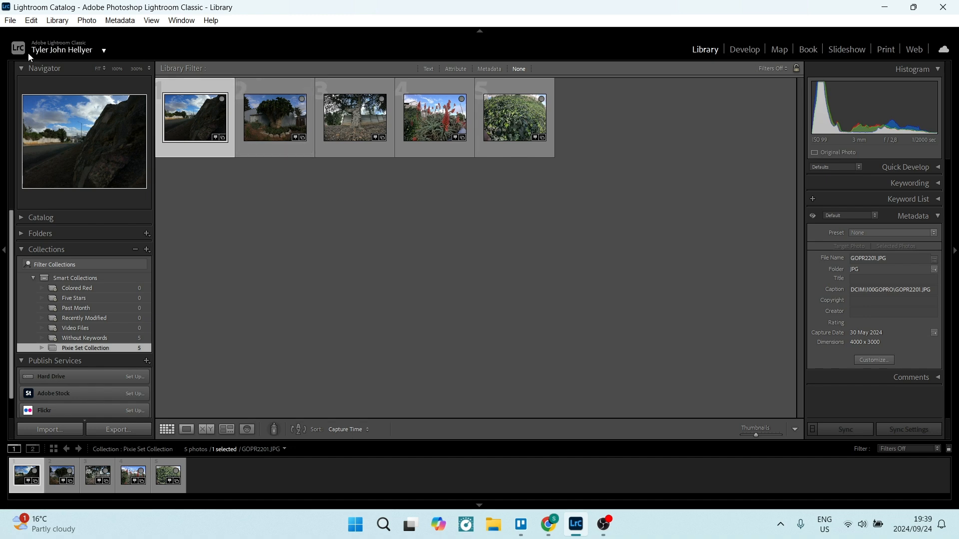
Step: Add the Pixieset.lrplugin folder from Downloads via the Plug-in Manager
left_click(10, 20)
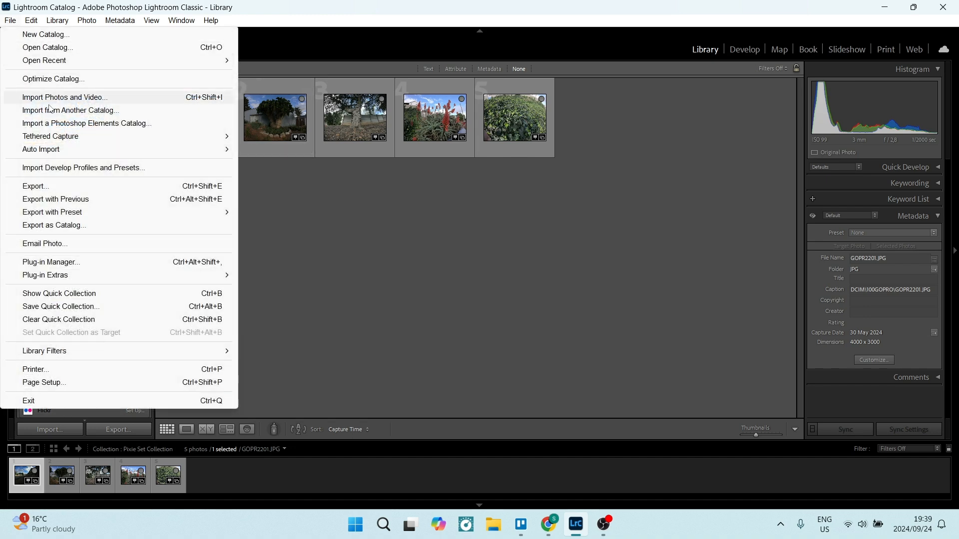
mouse_move(51, 262)
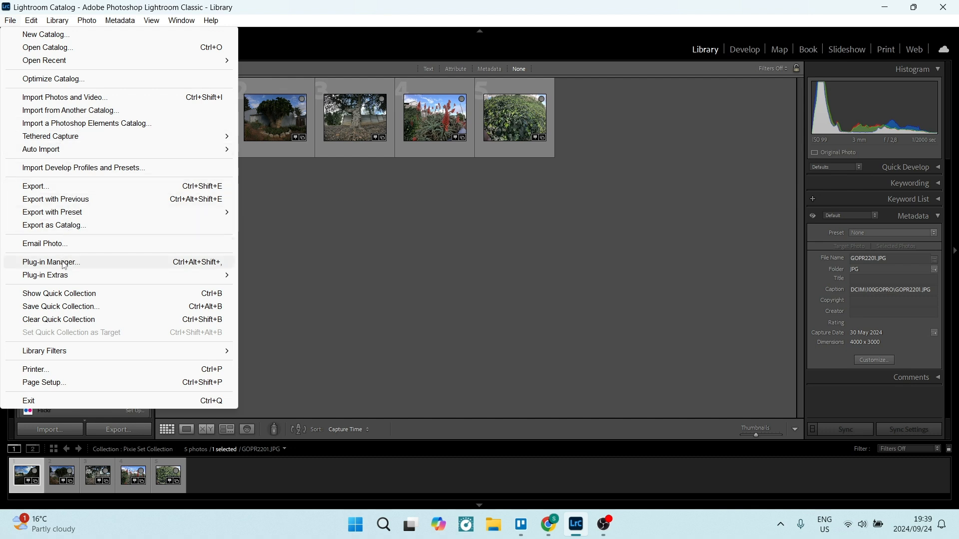
left_click(51, 262)
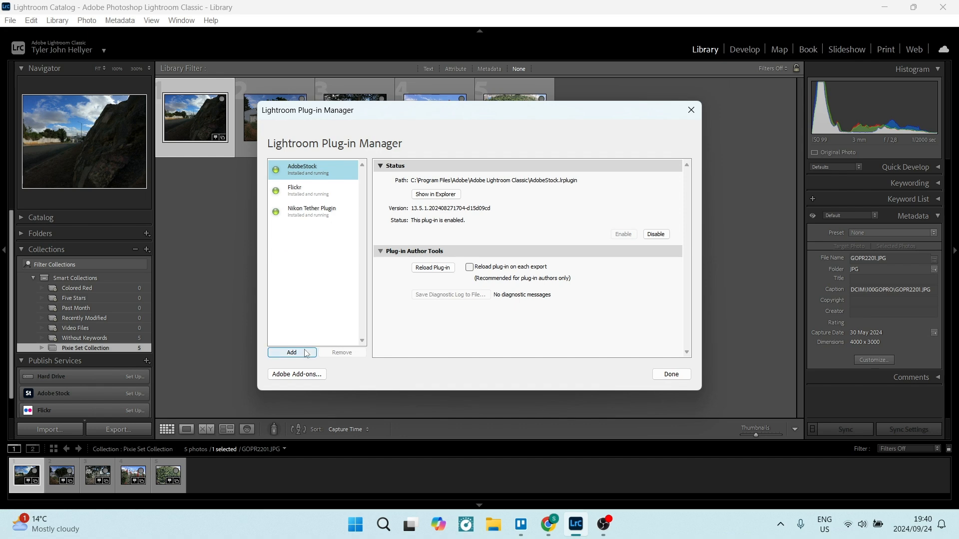
left_click(291, 352)
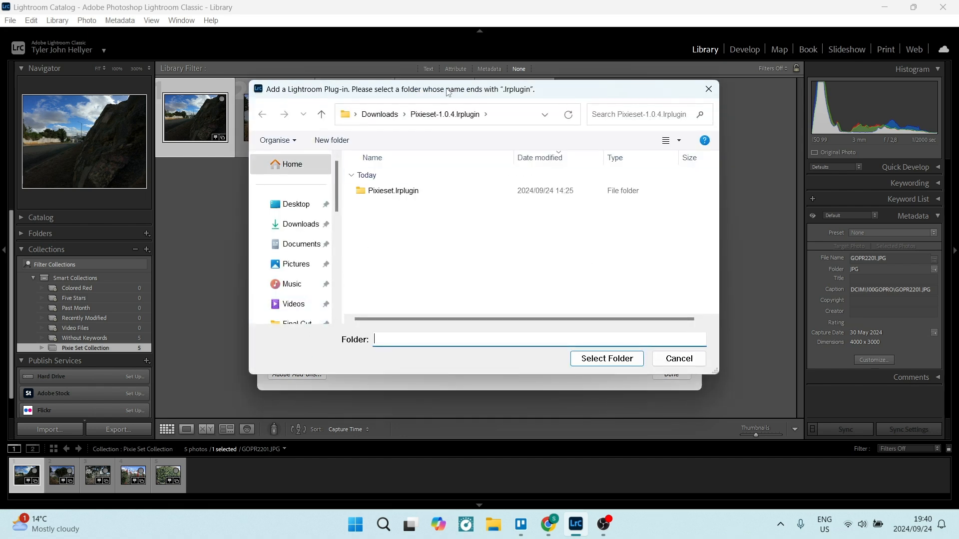
mouse_move(431, 156)
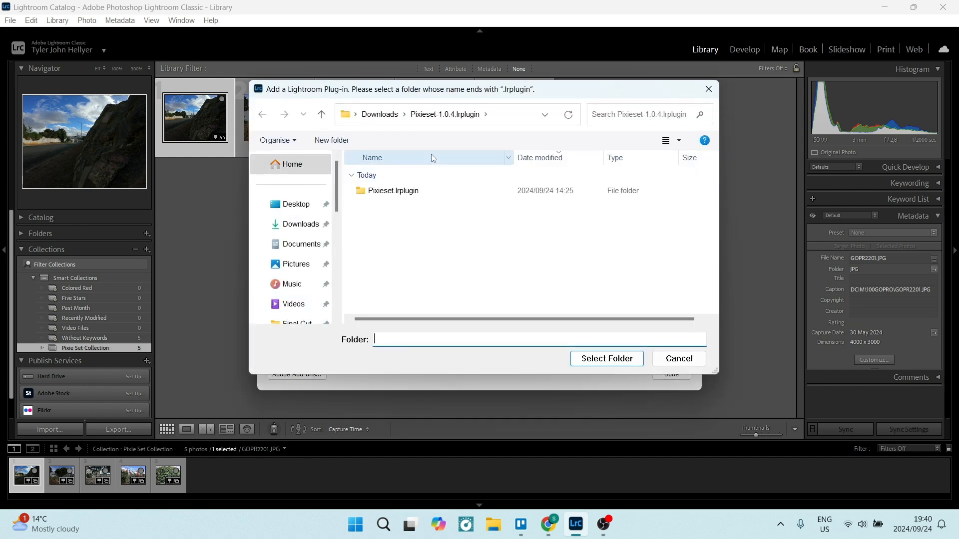
left_click(392, 190)
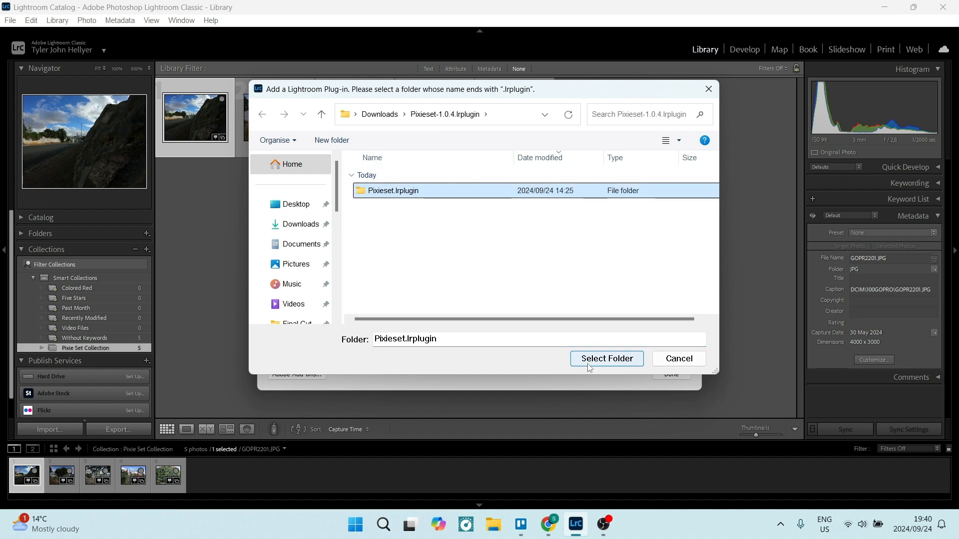
left_click(607, 359)
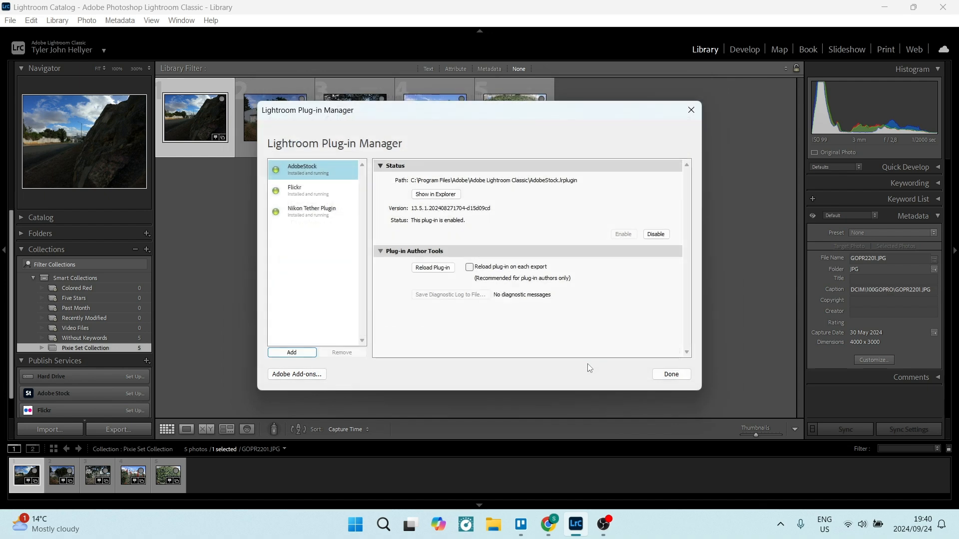
Step: Confirm Pixieset is installed and enabled, then close the Plug-in Manager with Done
left_click(297, 233)
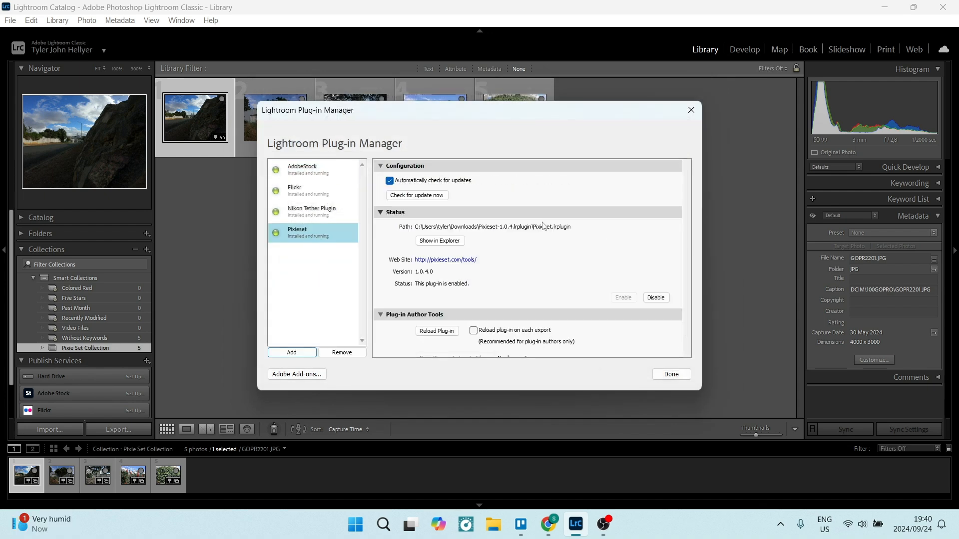
mouse_move(428, 226)
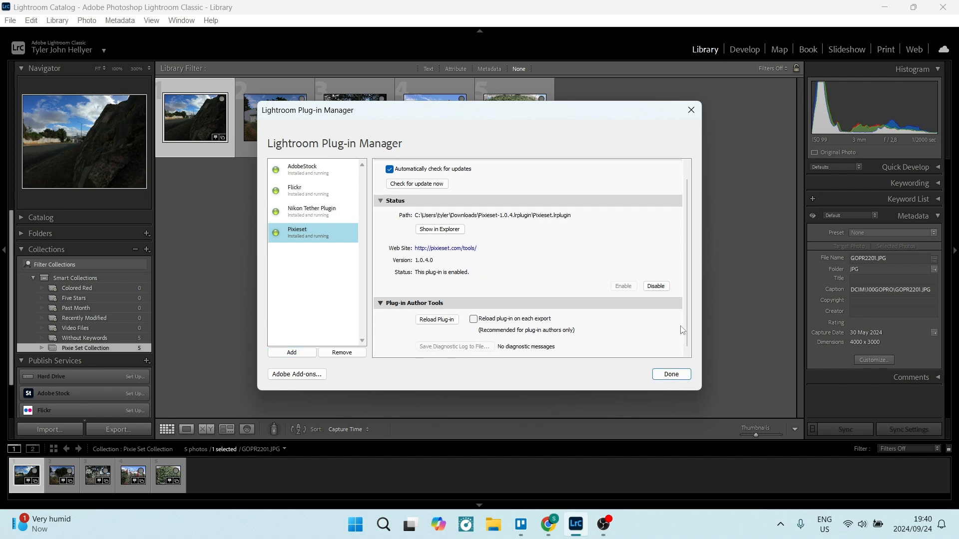
left_click(670, 374)
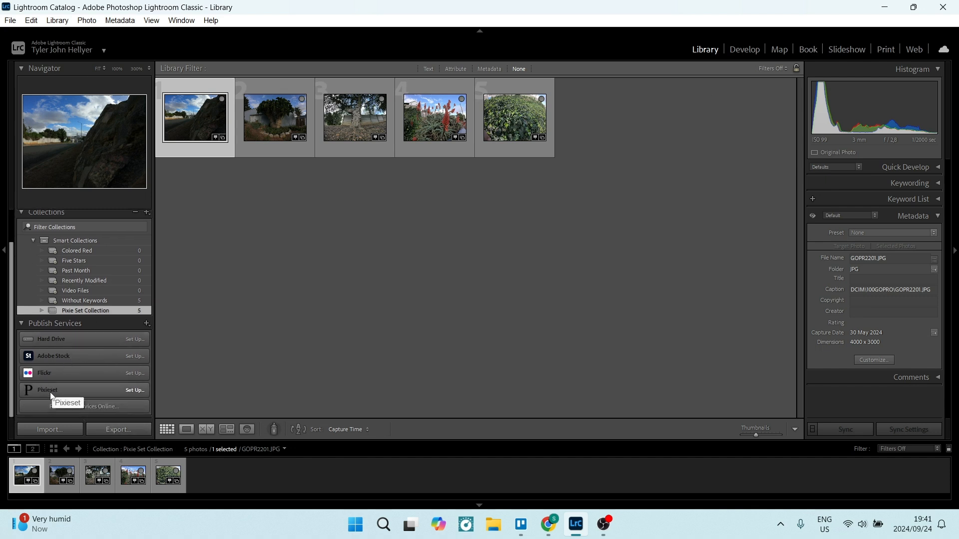
mouse_move(94, 391)
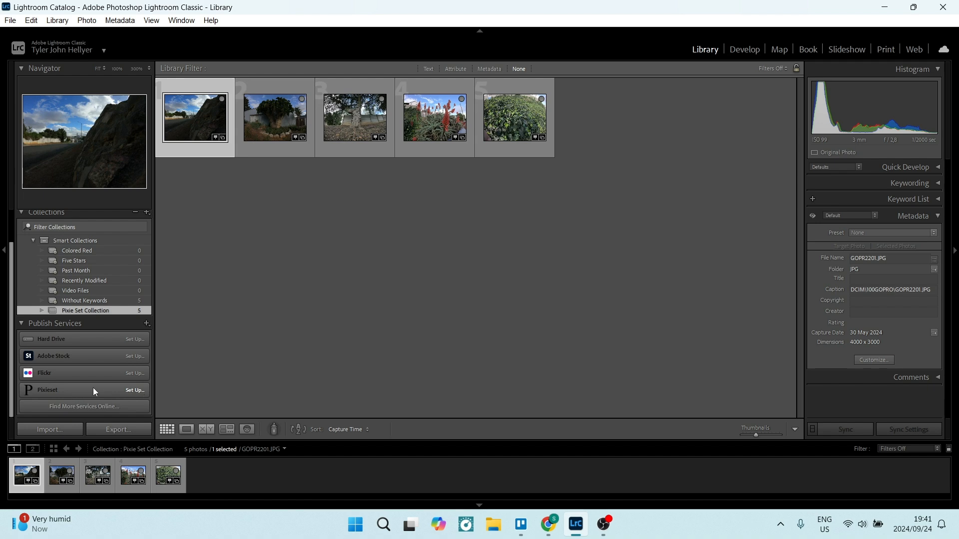
Step: Open Set Up… for the Pixieset publish service, showing its not-logged-in login form
right_click(47, 389)
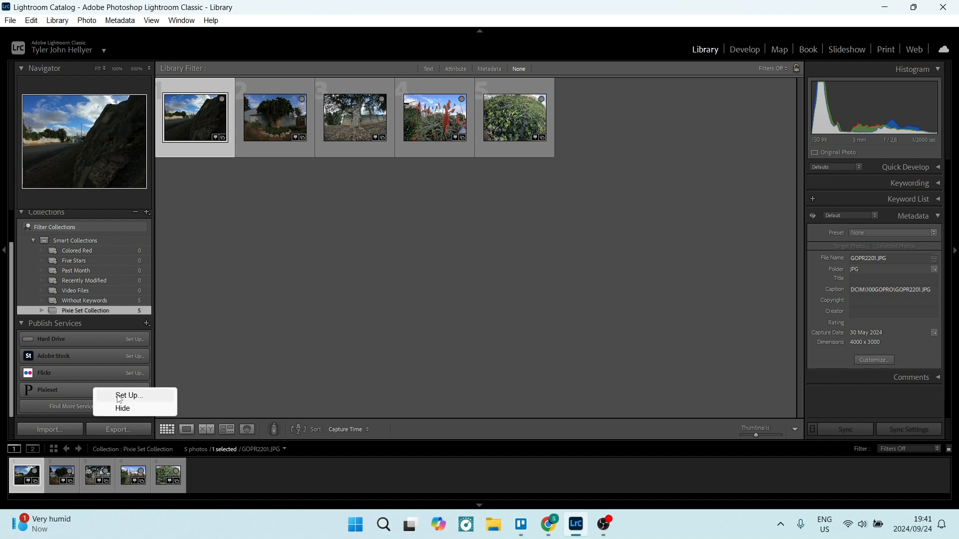
left_click(129, 396)
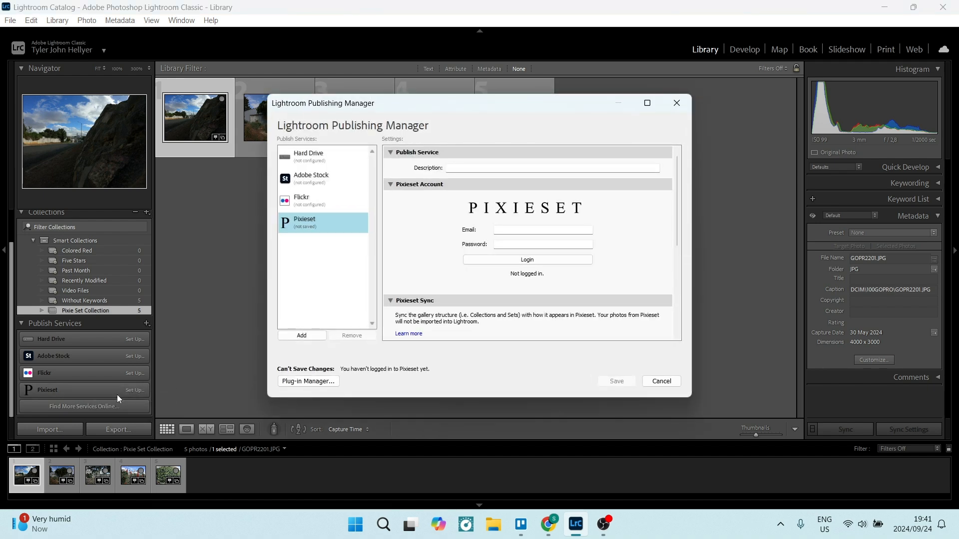
mouse_move(358, 246)
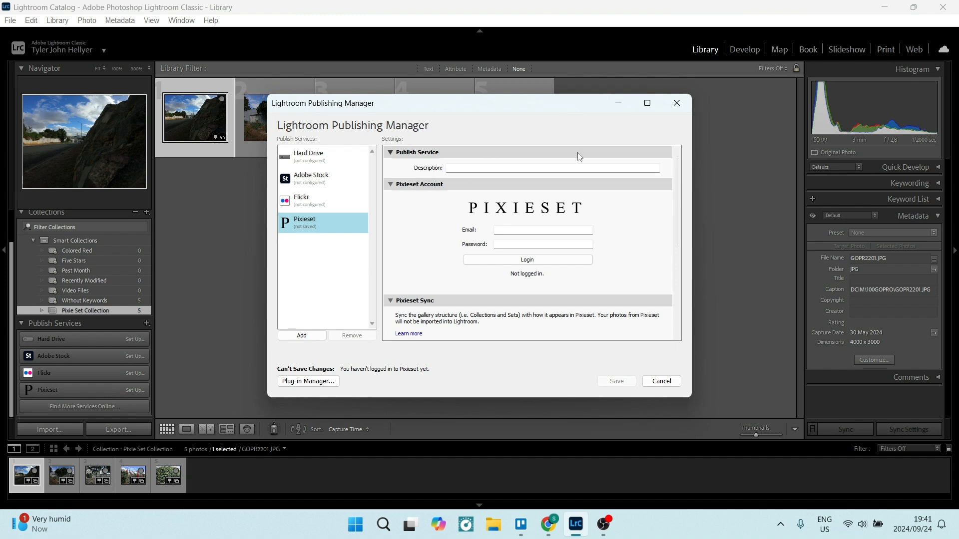
mouse_move(421, 215)
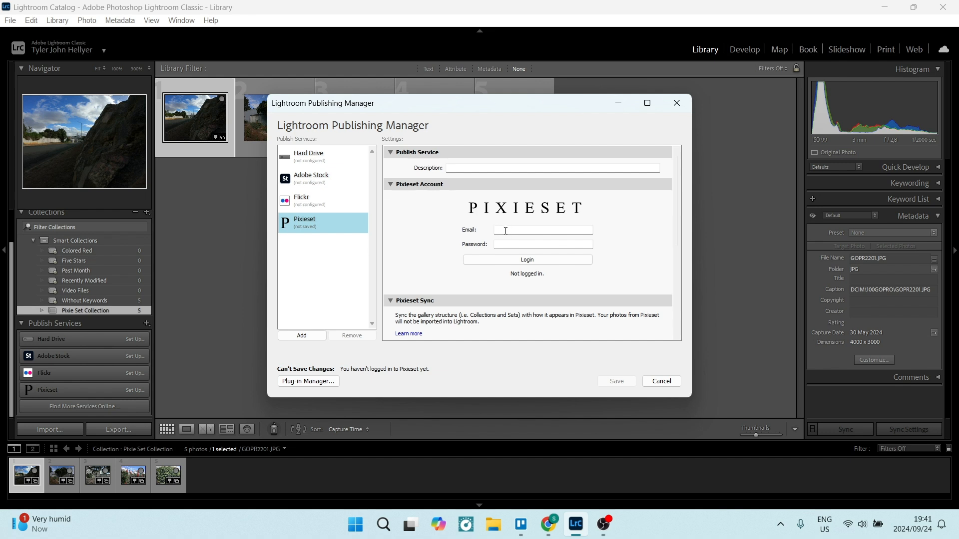
mouse_move(528, 276)
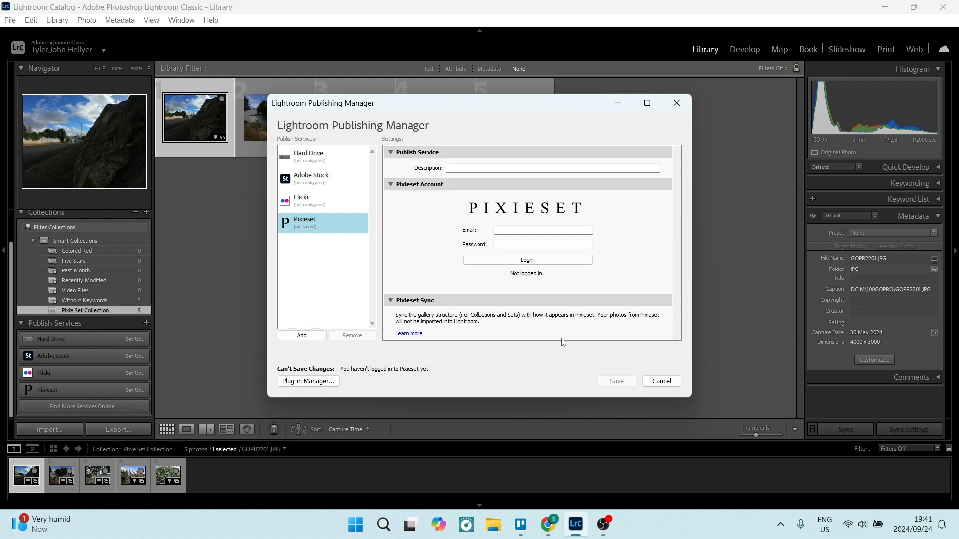
Step: Log in to Pixieset and review File Settings (JPEG, quality 100, sRGB) and Image Sizing
left_click(526, 260)
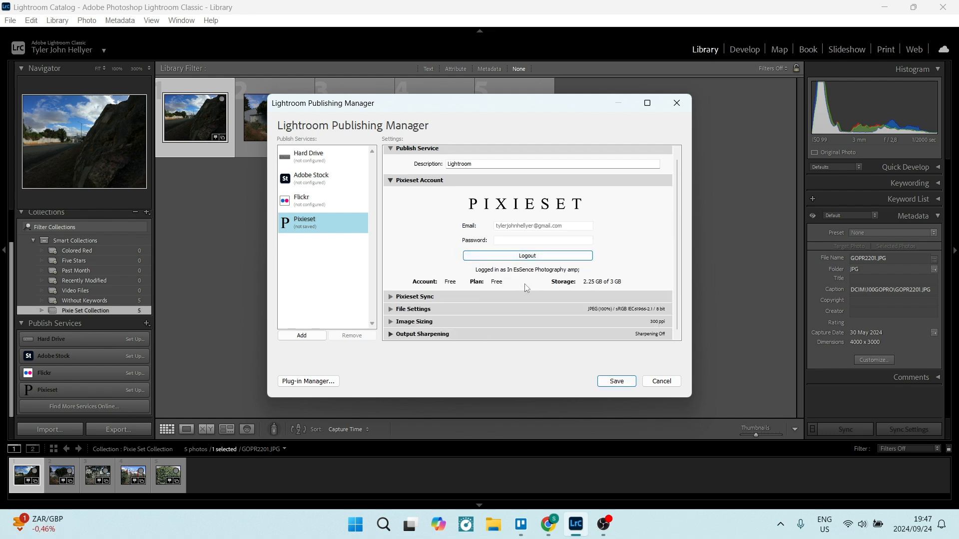
mouse_move(519, 308)
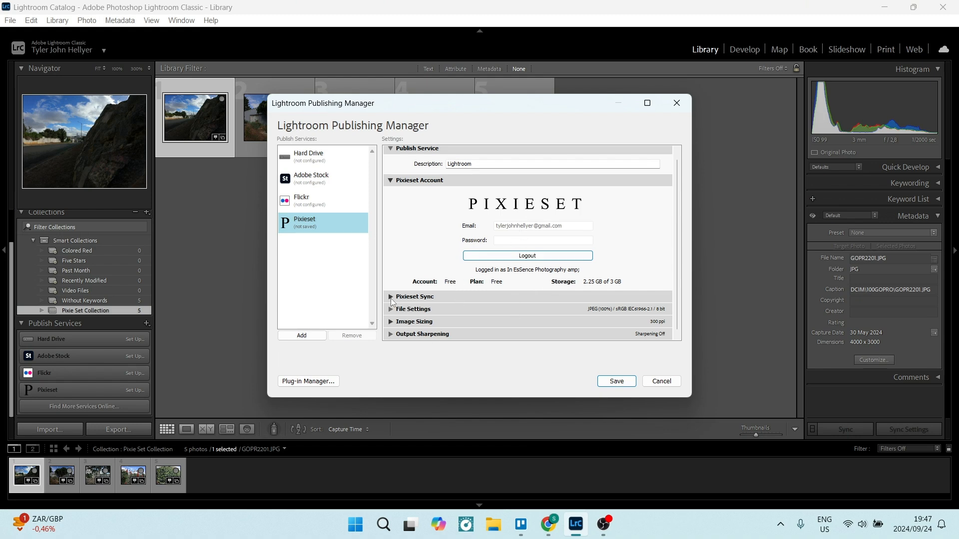
left_click(391, 297)
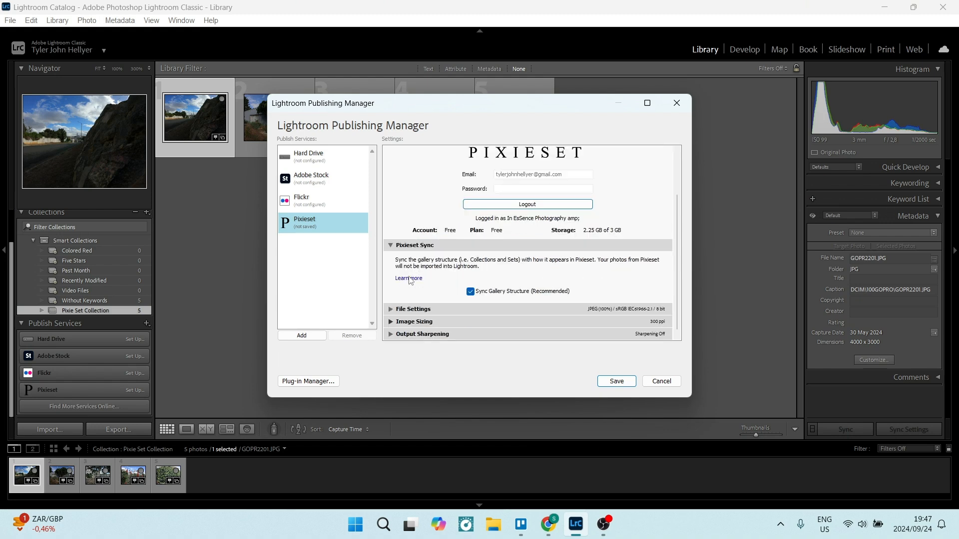
mouse_move(503, 301)
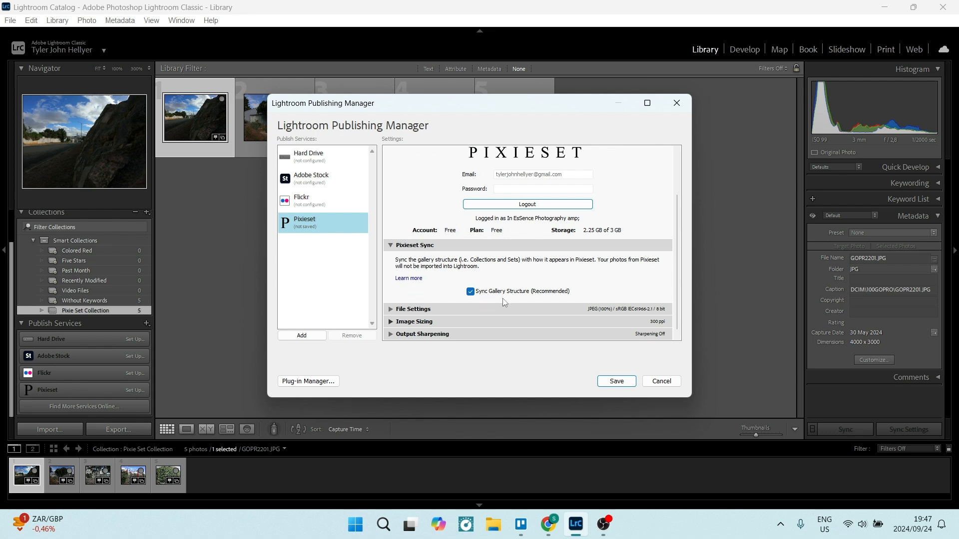
mouse_move(404, 310)
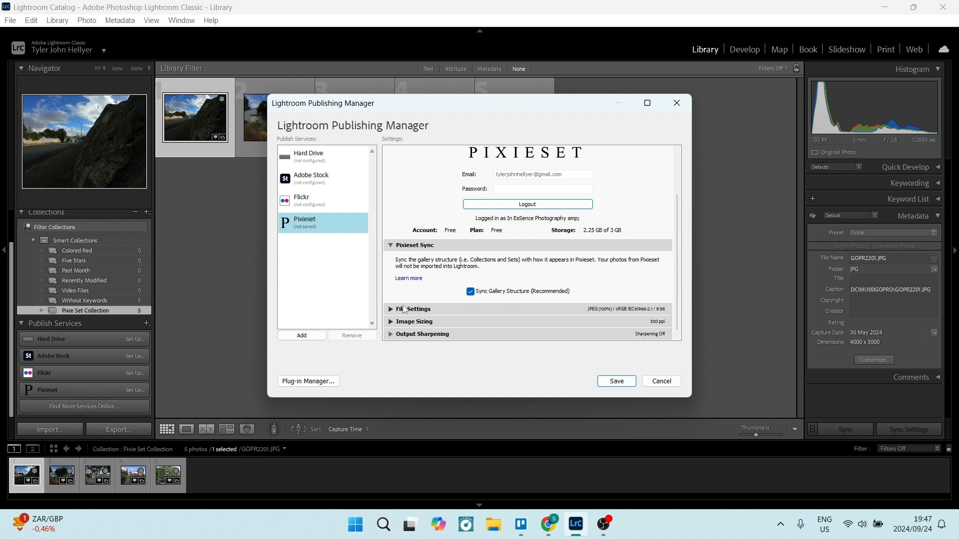
left_click(414, 309)
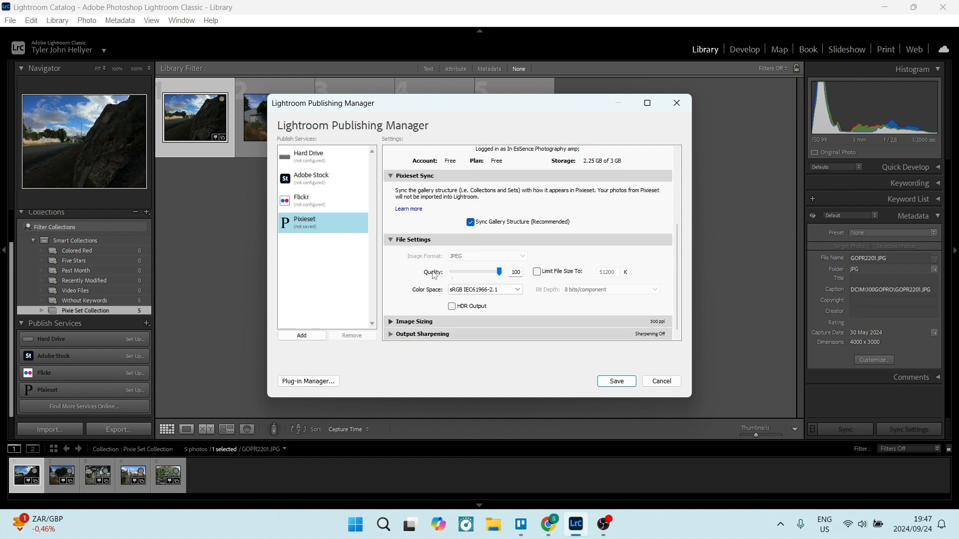
mouse_move(517, 298)
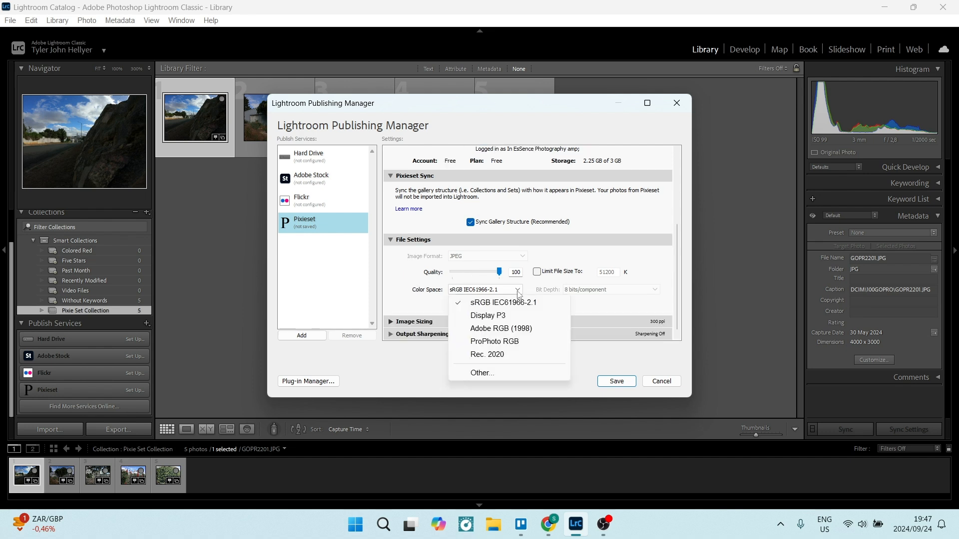
left_click(502, 302)
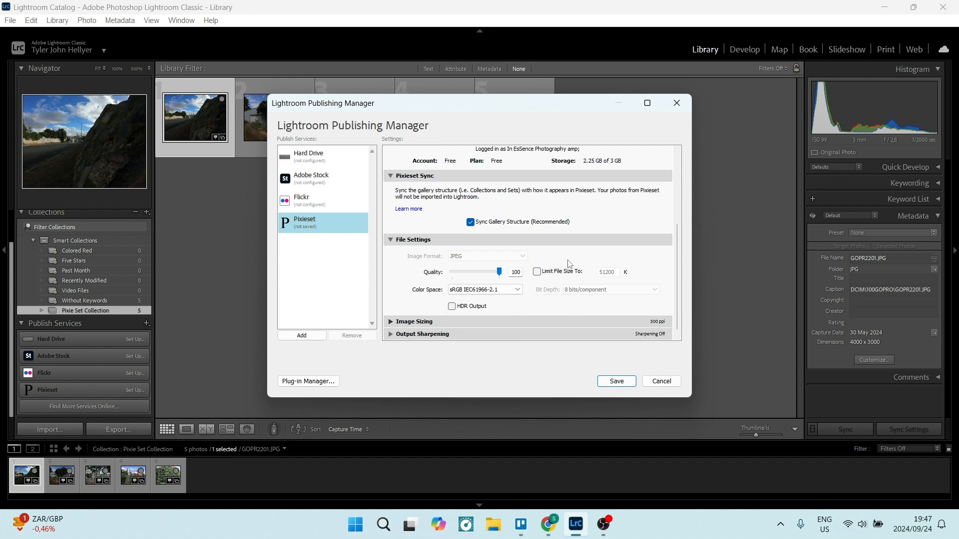
mouse_move(425, 323)
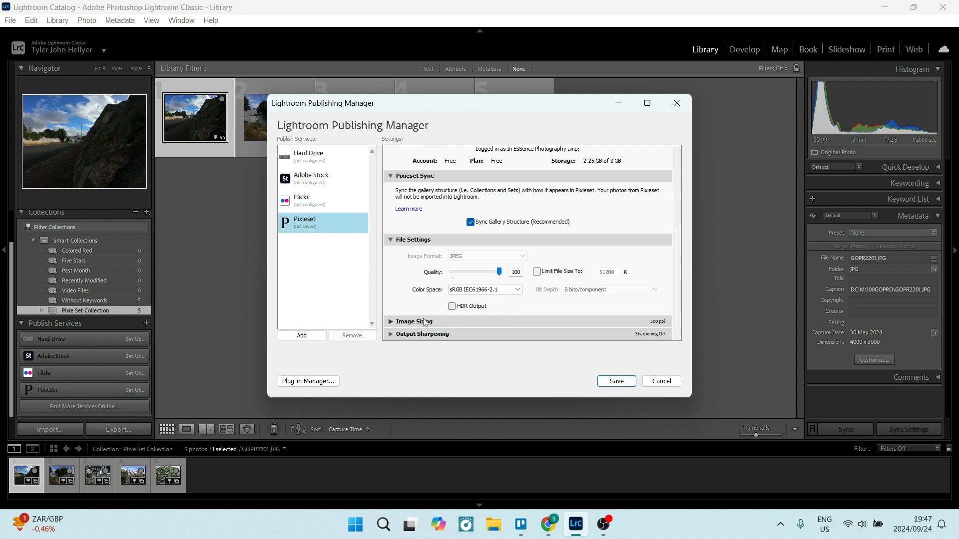
left_click(391, 323)
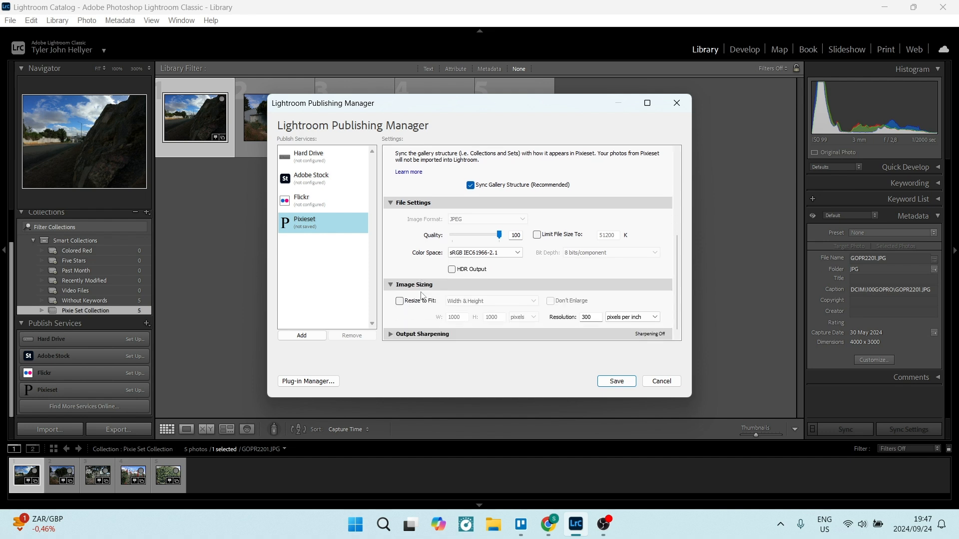
mouse_move(435, 316)
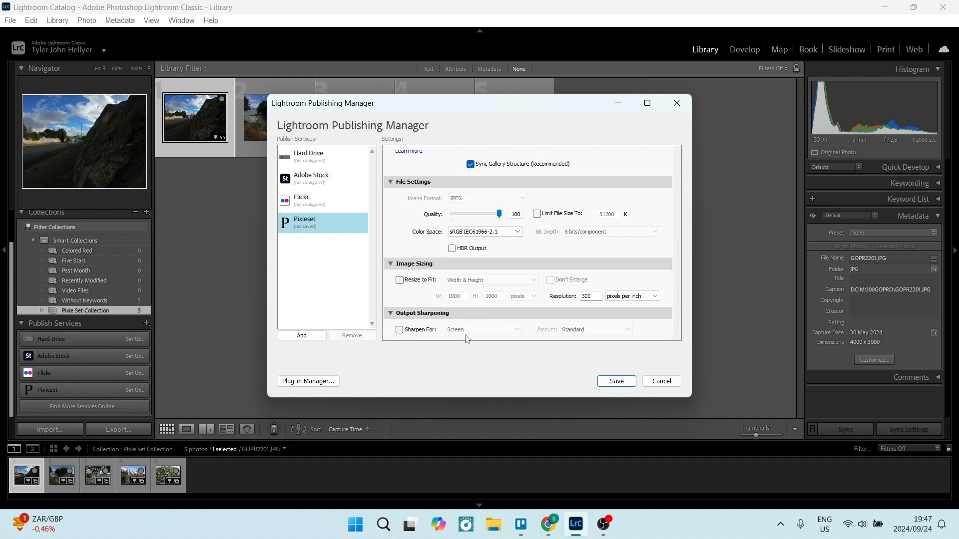
mouse_move(494, 201)
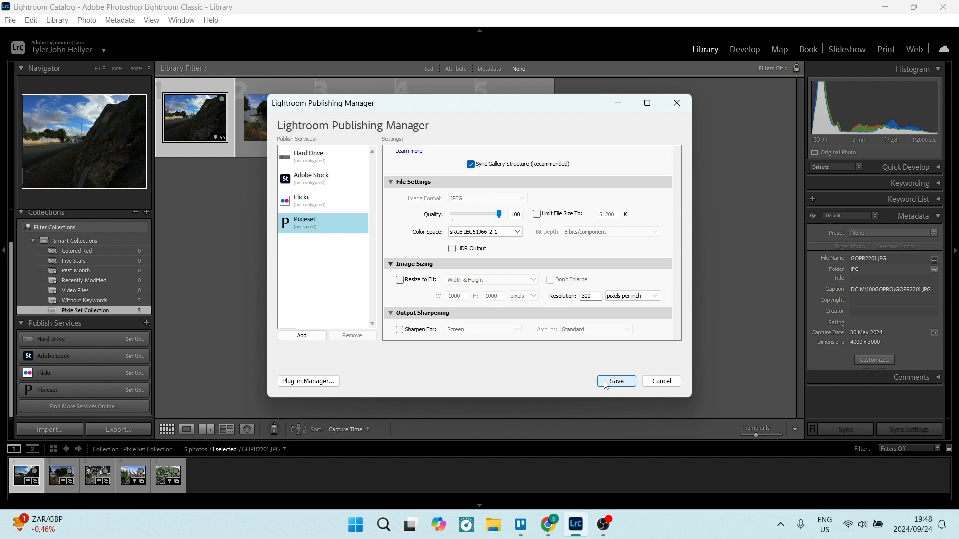
Step: Save the Pixieset service and let it synchronize the existing galleries
left_click(616, 381)
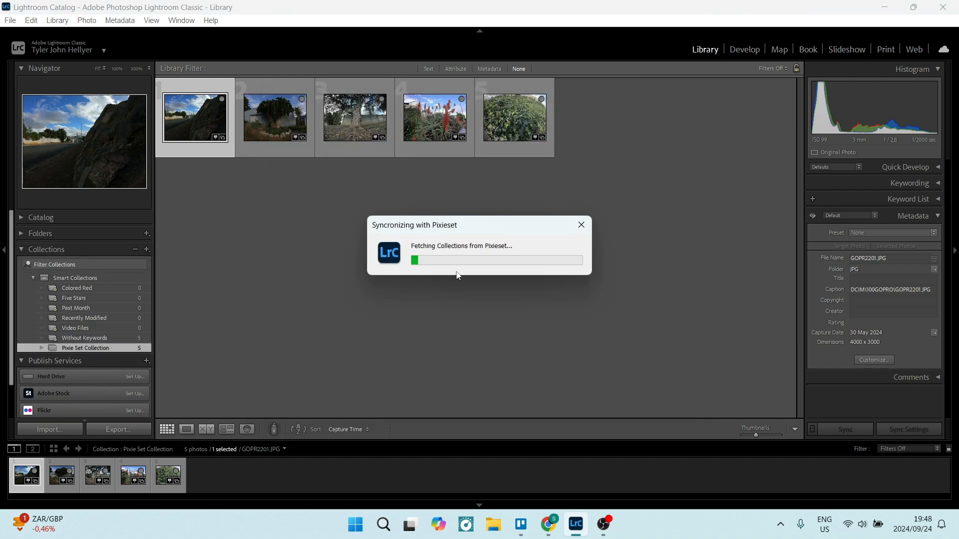
left_click(579, 225)
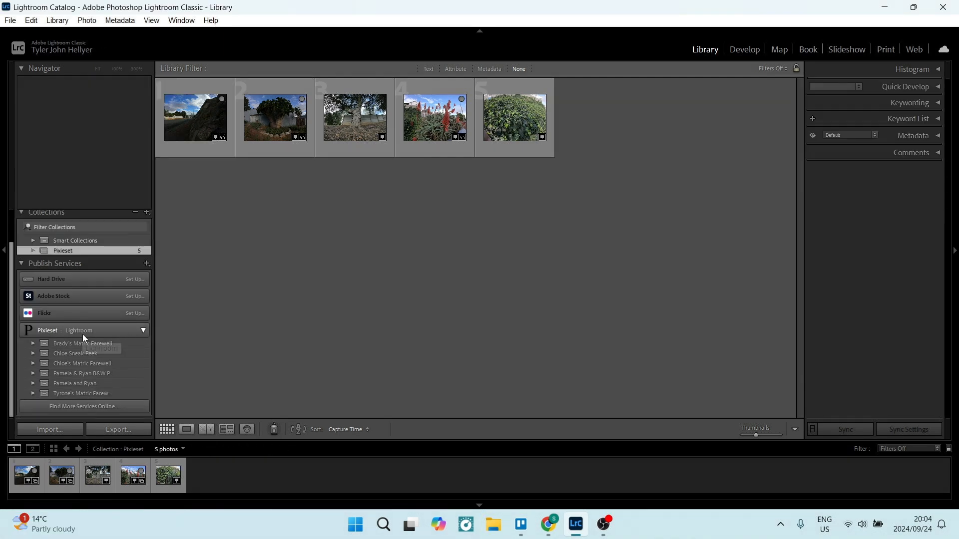
Step: Create a 'Pixieset Lightroom' collection under Pixieset and select its empty Highlights collection
right_click(47, 330)
type("Pi")
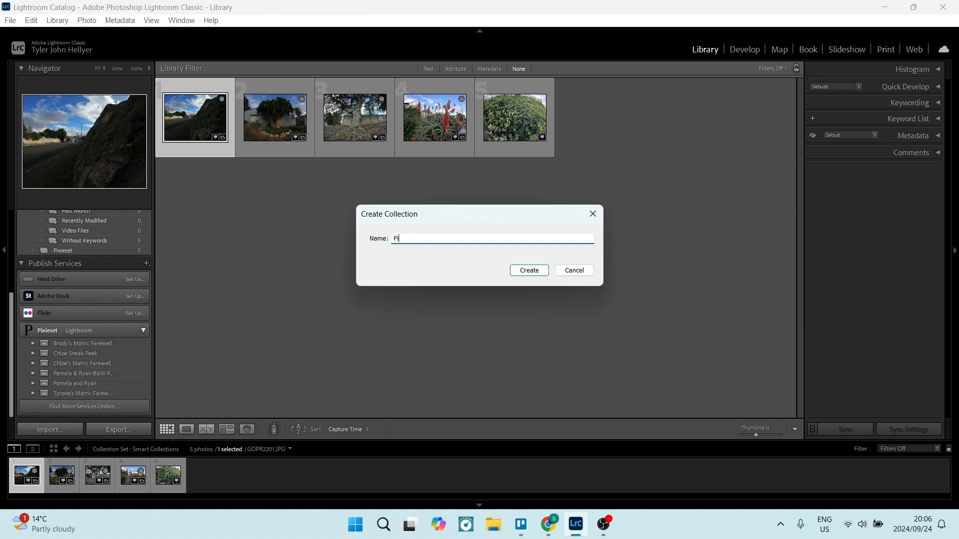
type("xieset L")
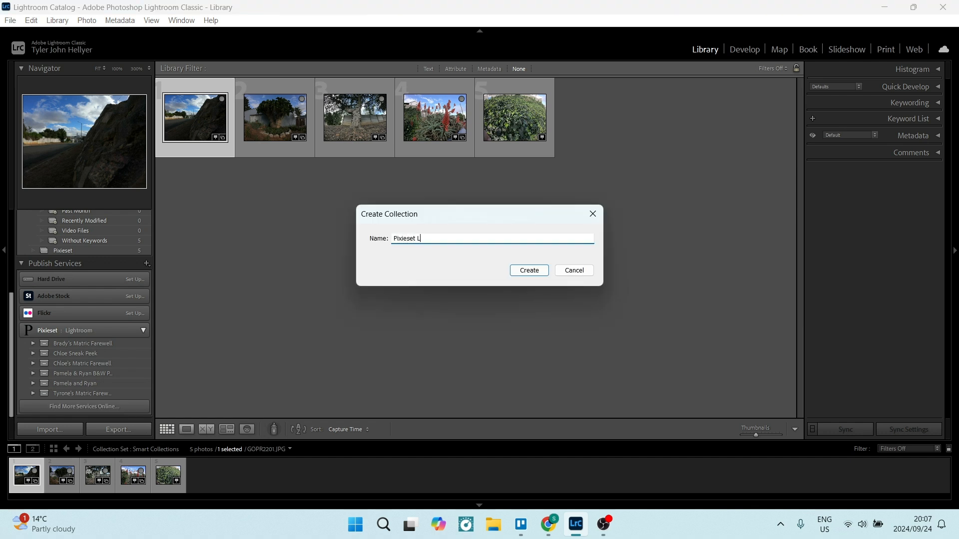
left_click(527, 271)
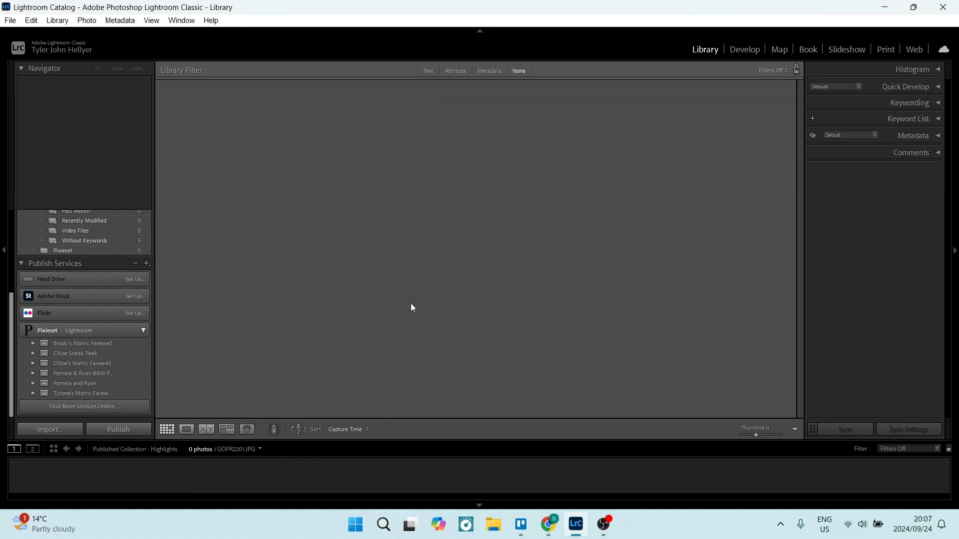
left_click(32, 394)
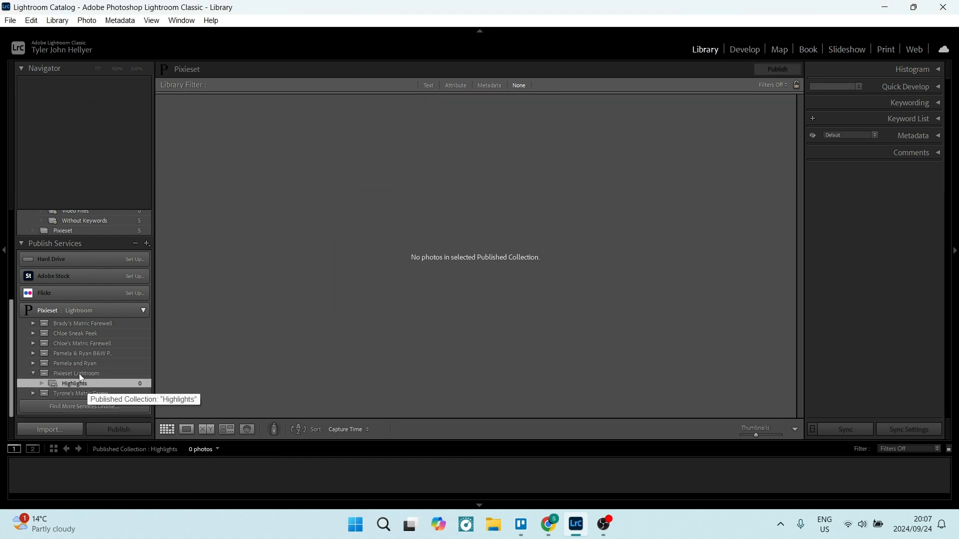
Step: Drag all five photos from All Photographs onto the Highlights published collection
scroll("up", 3)
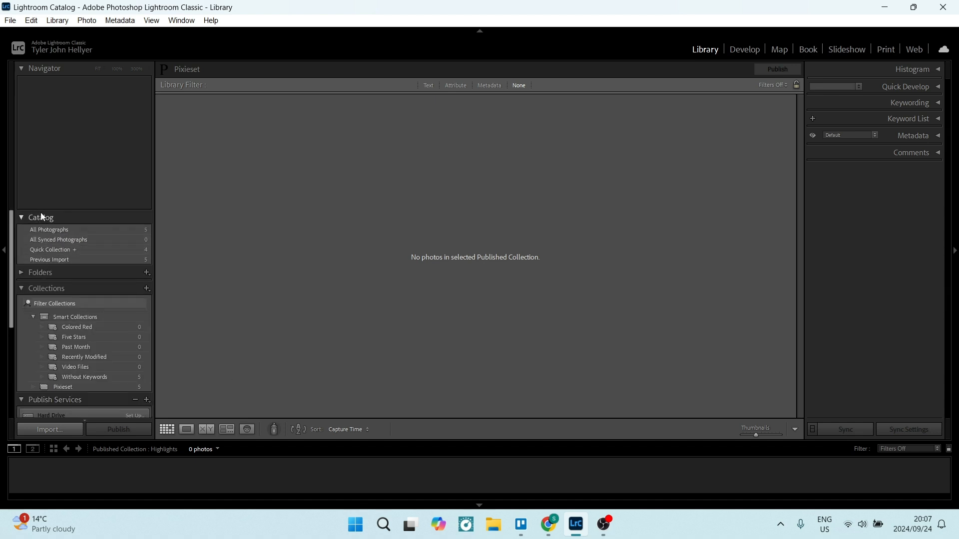
left_click(48, 230)
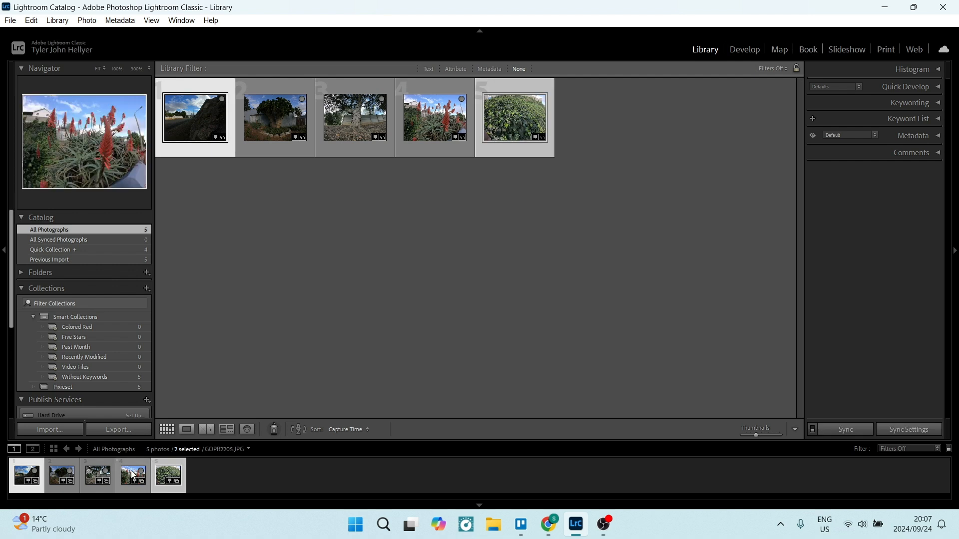
left_click(60, 475)
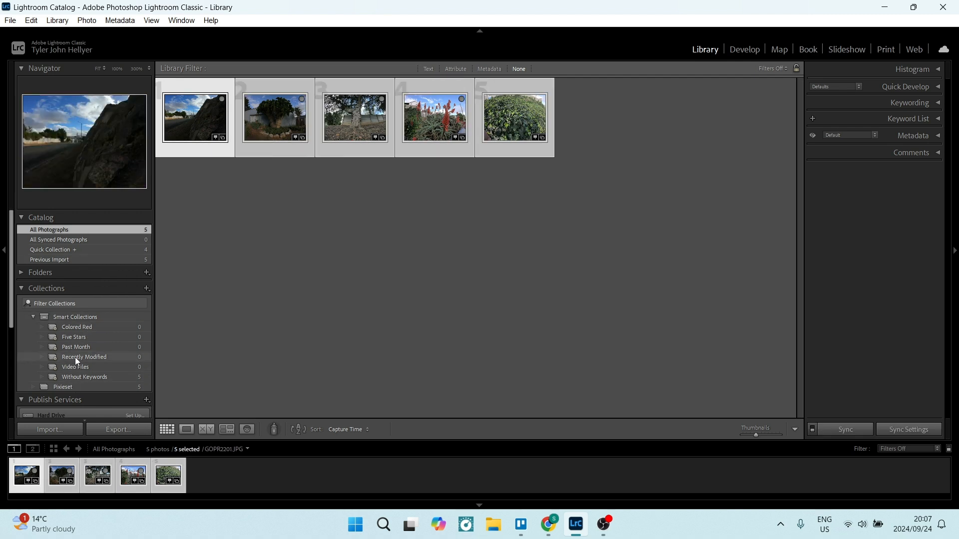
left_click(21, 217)
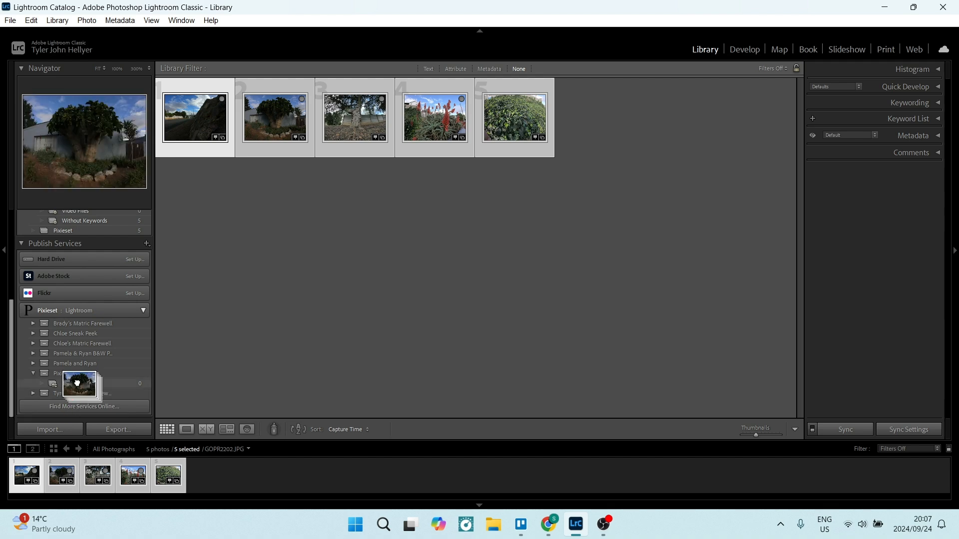
left_click(74, 384)
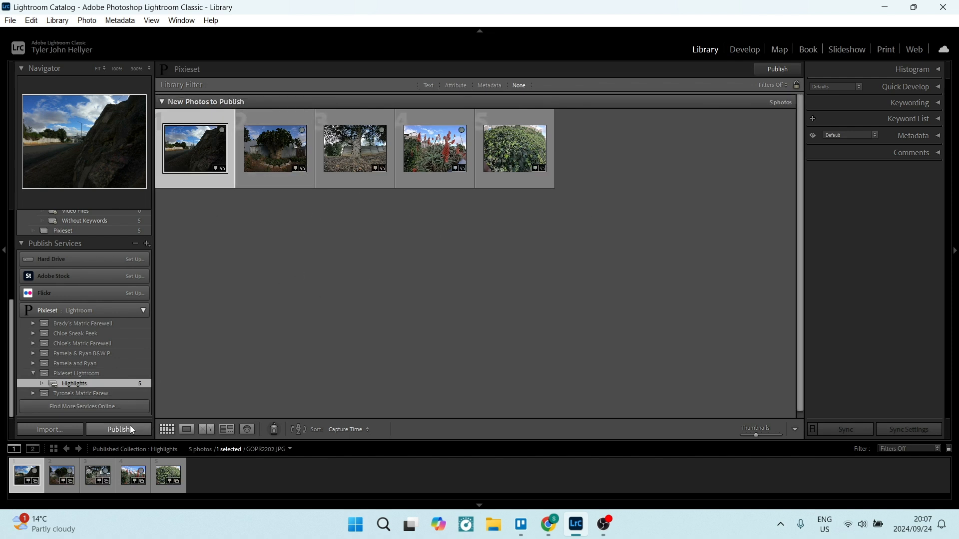
Step: Publish the five Highlights photos to Pixieset from the publish service panel
left_click(118, 432)
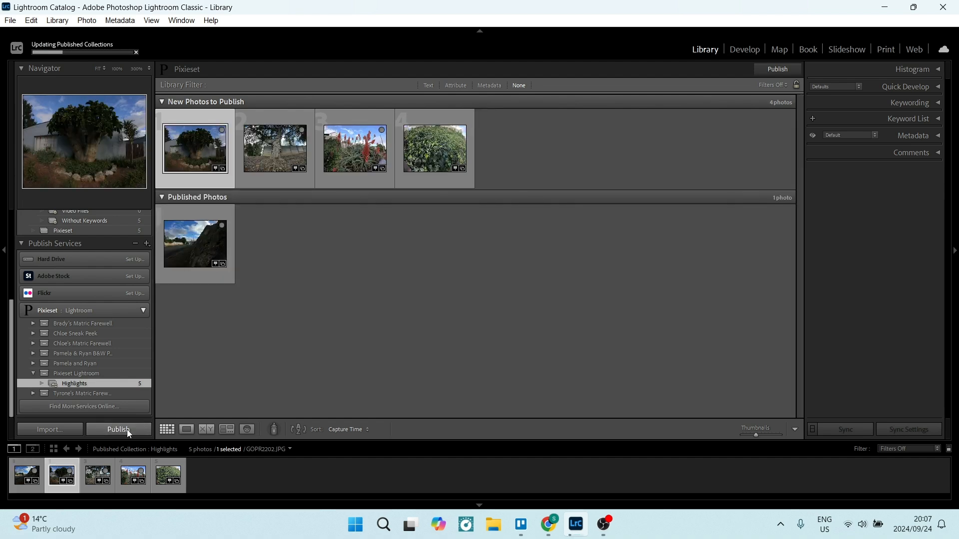
mouse_move(336, 281)
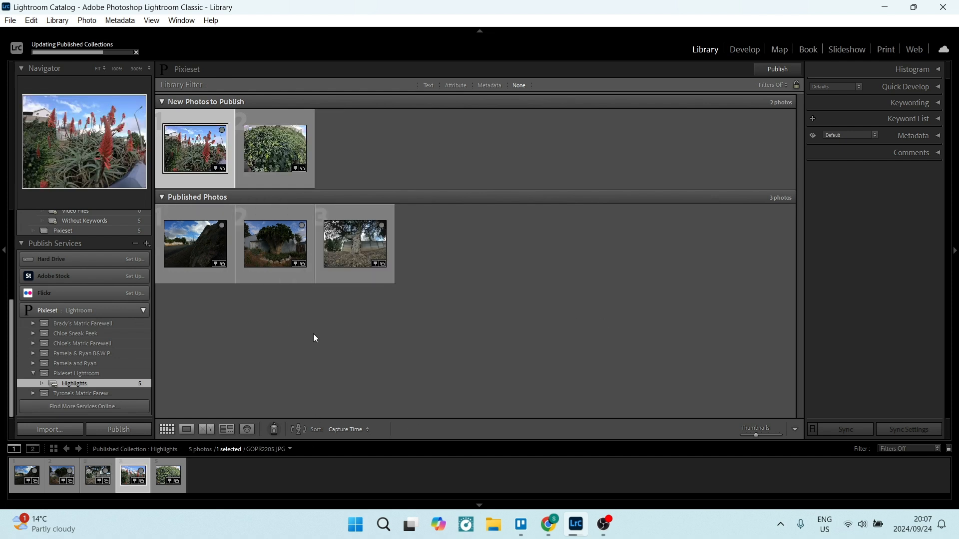
mouse_move(548, 524)
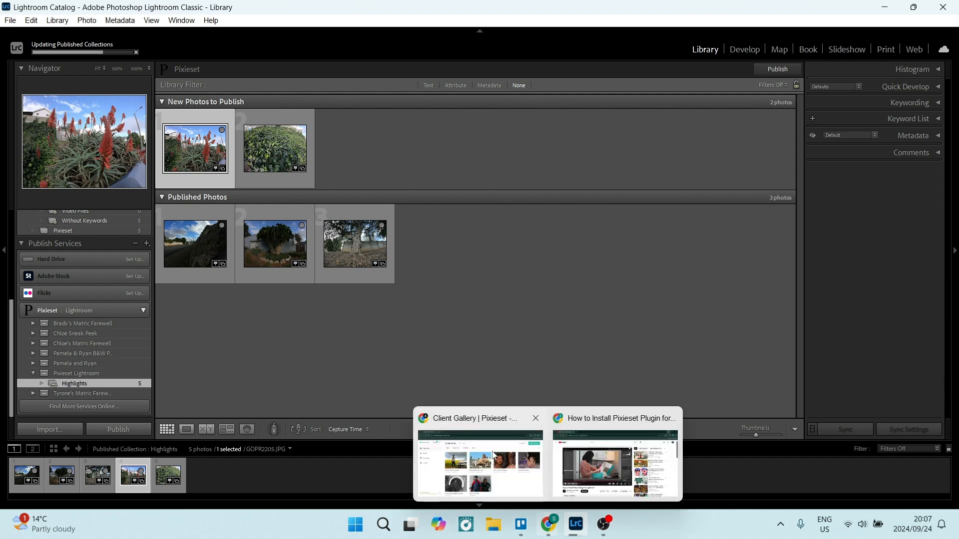
Step: Reload the Pixieset gallery so the new 'Pixieset Lightroom' collection with 5 items appears
left_click(478, 461)
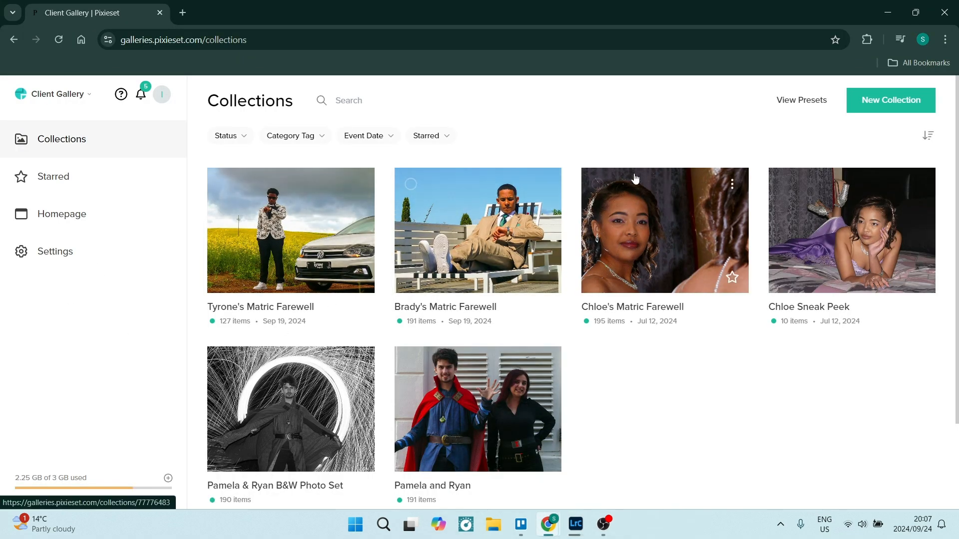
mouse_move(65, 410)
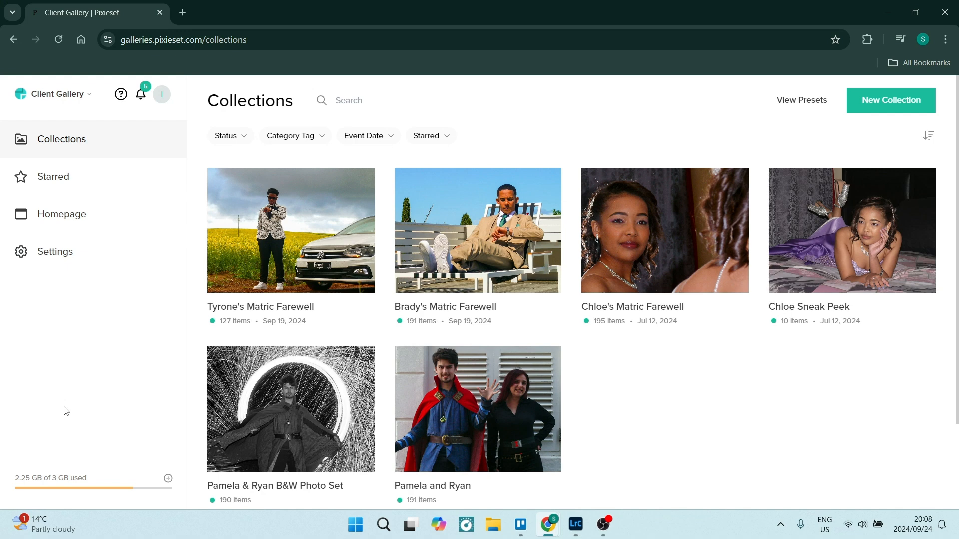
mouse_move(51, 142)
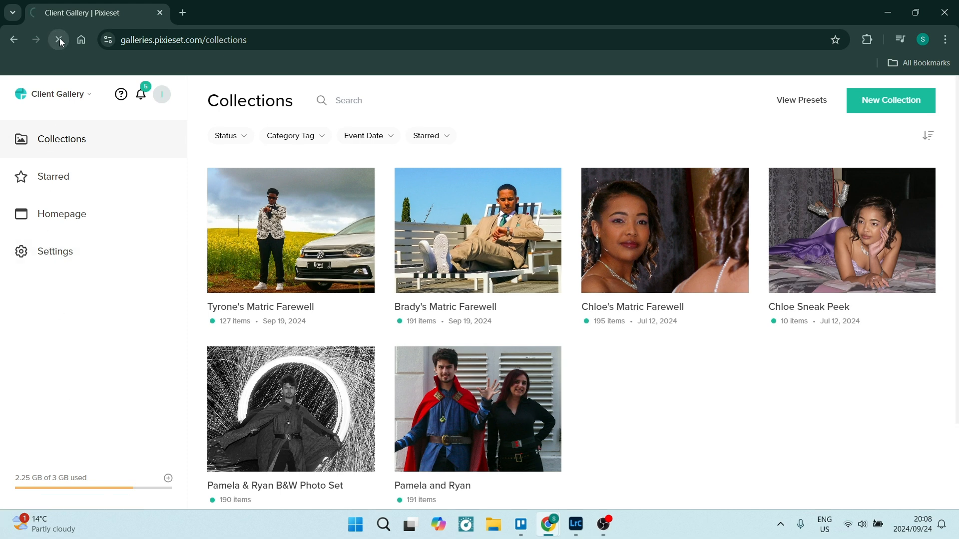
left_click(59, 40)
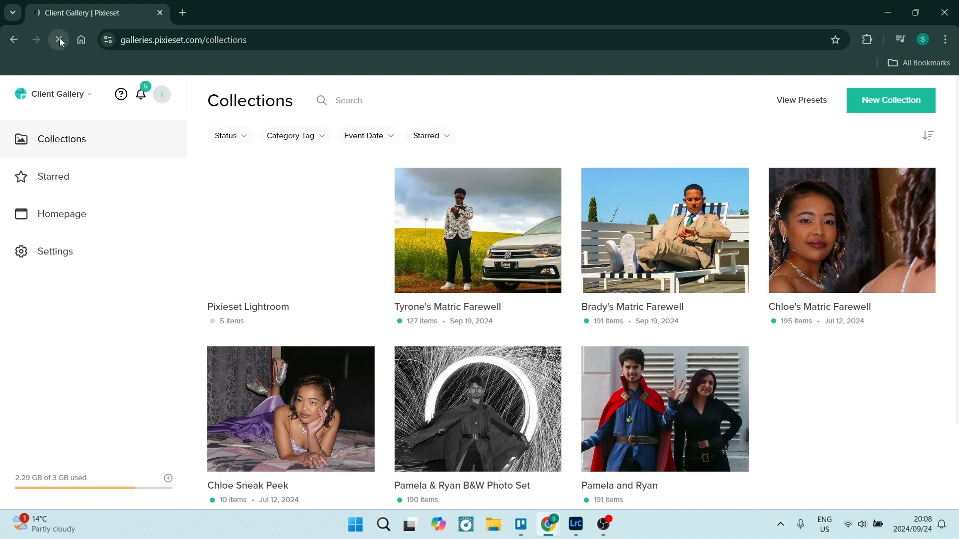
left_click(58, 39)
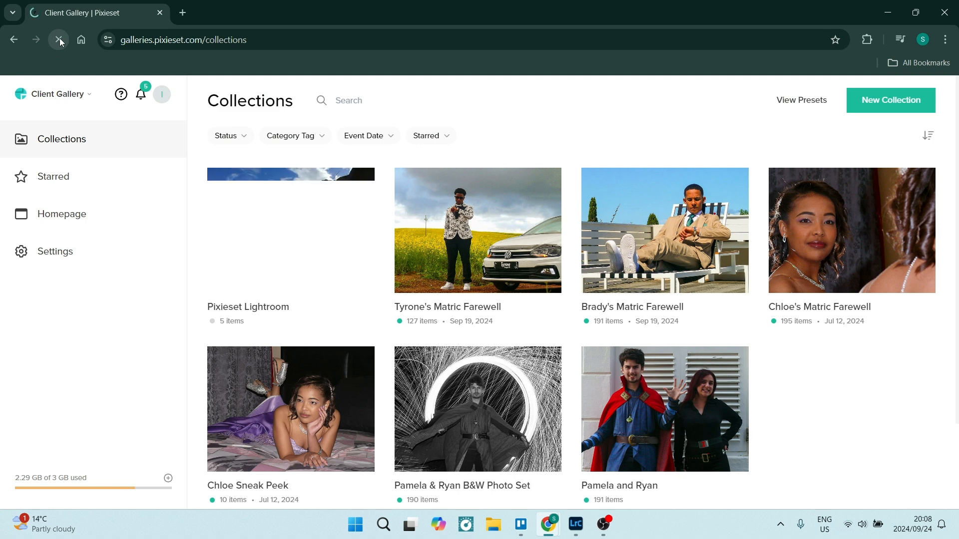